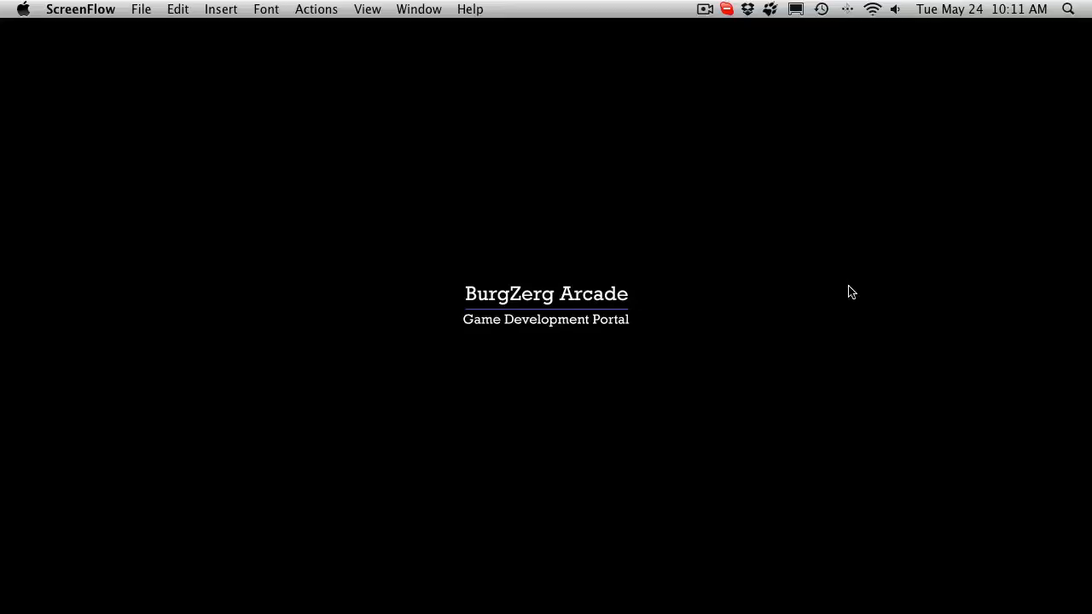
{"action": "mouse_move", "coordinate": [843, 397]}
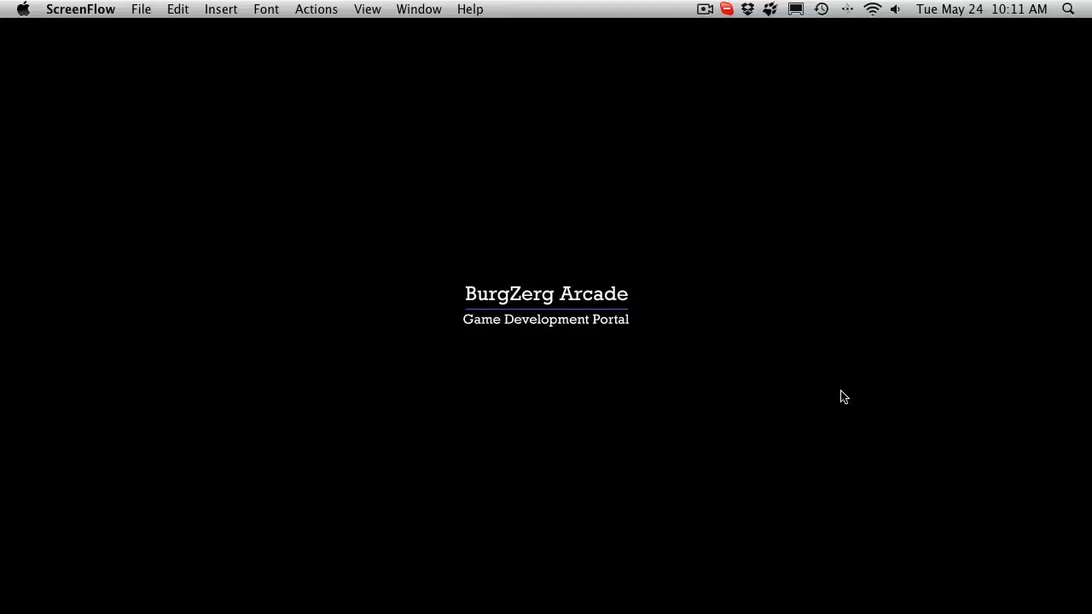
{"action": "mouse_move", "coordinate": [754, 576]}
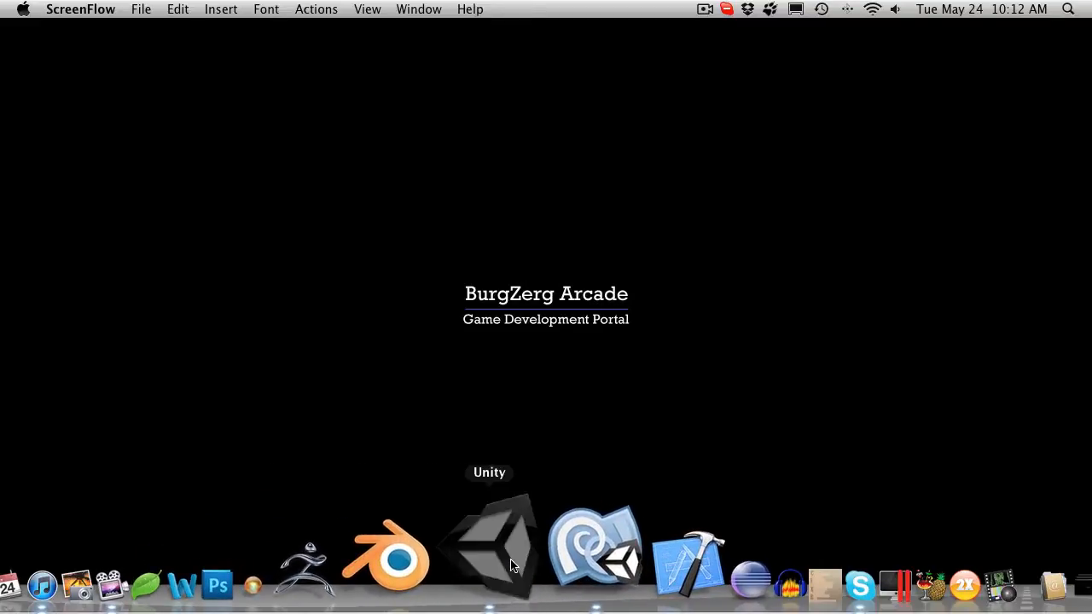
Step: Open the Unity Tutorial project and expand Resources > Item in the Project panel
{"action": "left_click", "coordinate": [487, 546]}
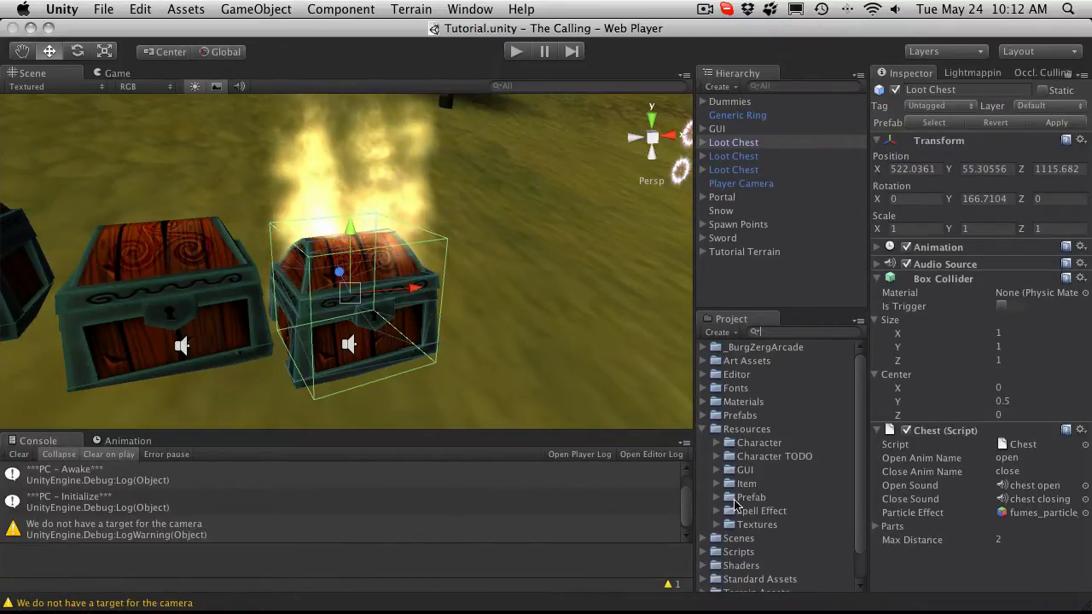
{"action": "left_click", "coordinate": [719, 483]}
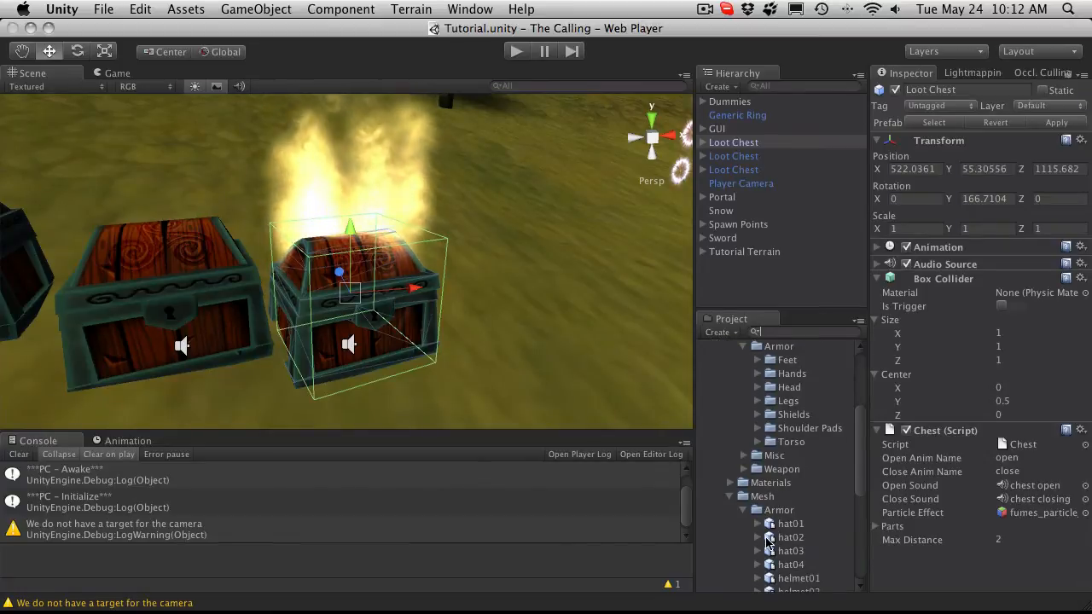
{"action": "left_click", "coordinate": [537, 546]}
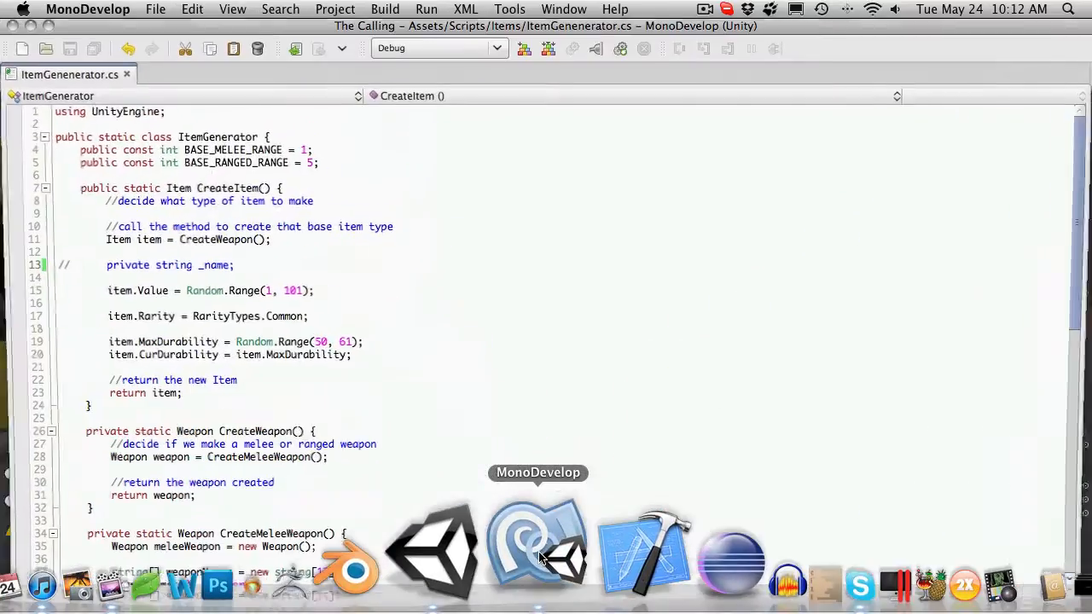
{"action": "left_click", "coordinate": [431, 550]}
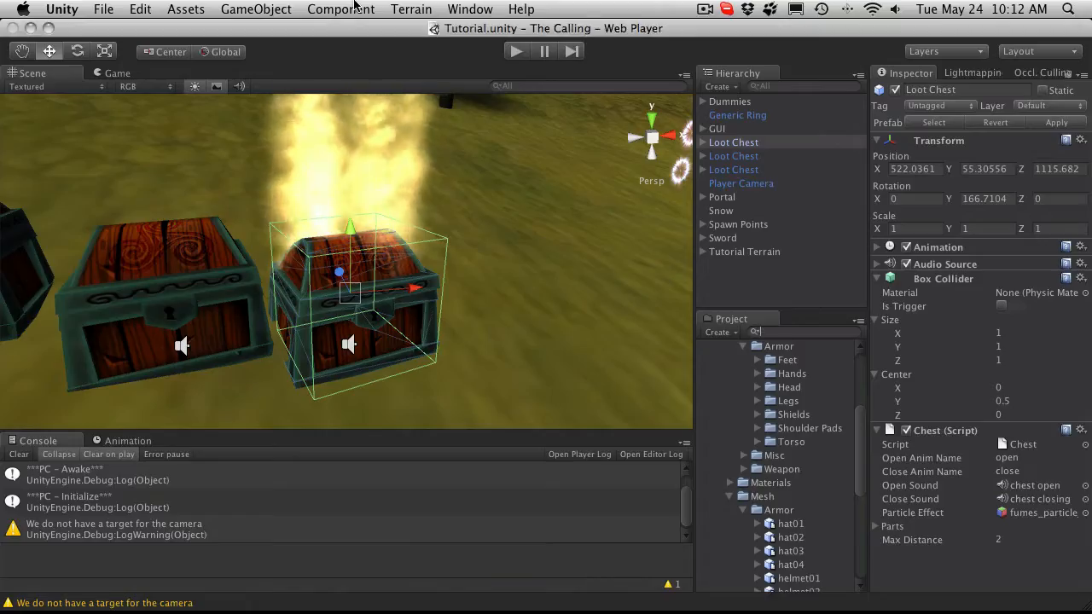
{"action": "left_click", "coordinate": [515, 51]}
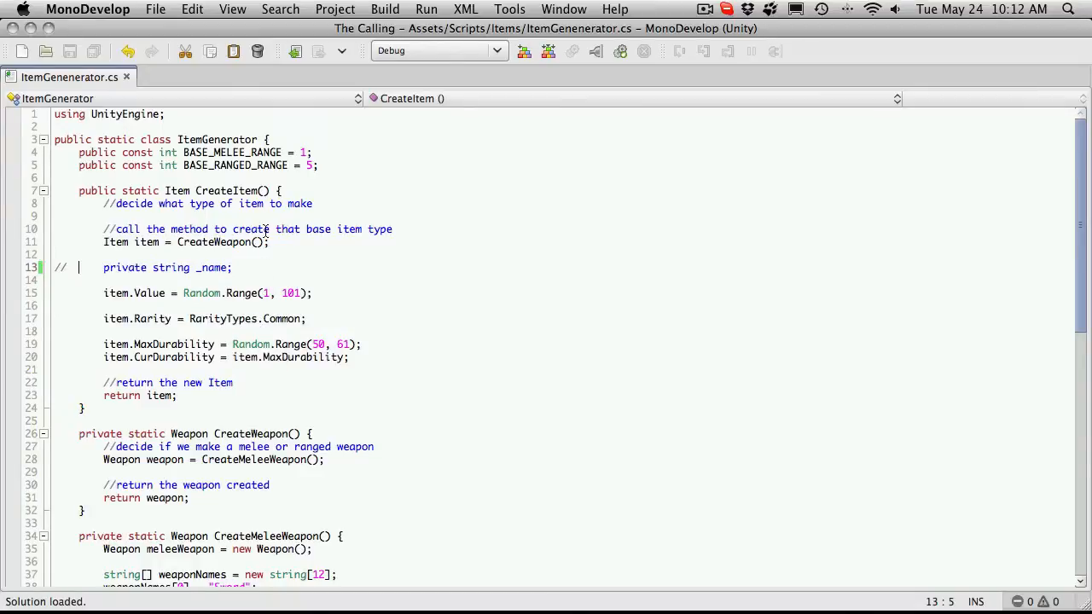
{"action": "scroll", "scroll_direction": "down", "scroll_amount": 3}
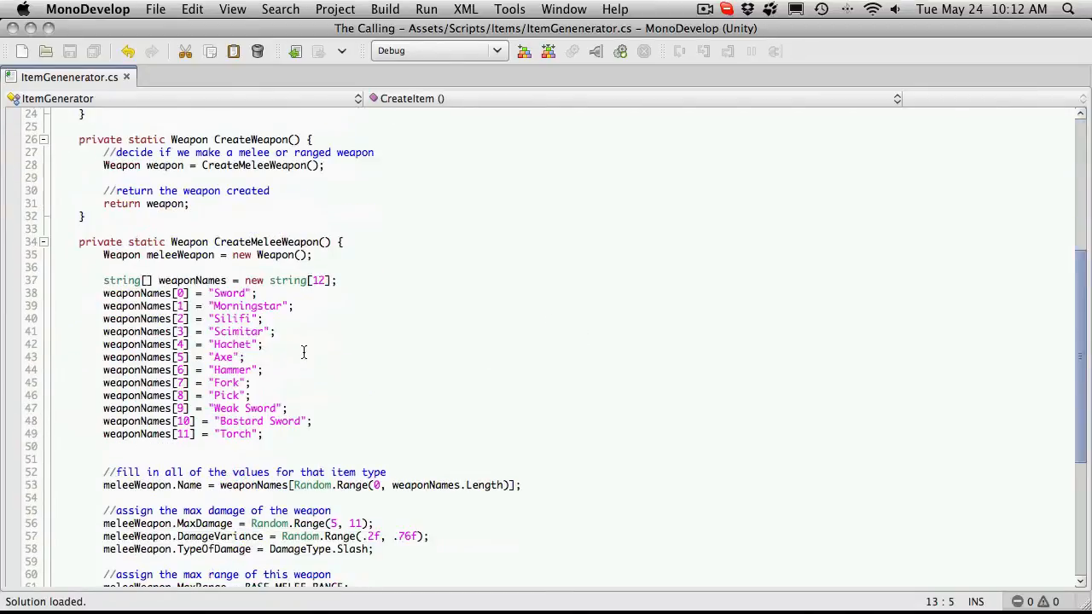
{"action": "left_click_drag", "start_coordinate": [103, 281], "coordinate": [289, 407]}
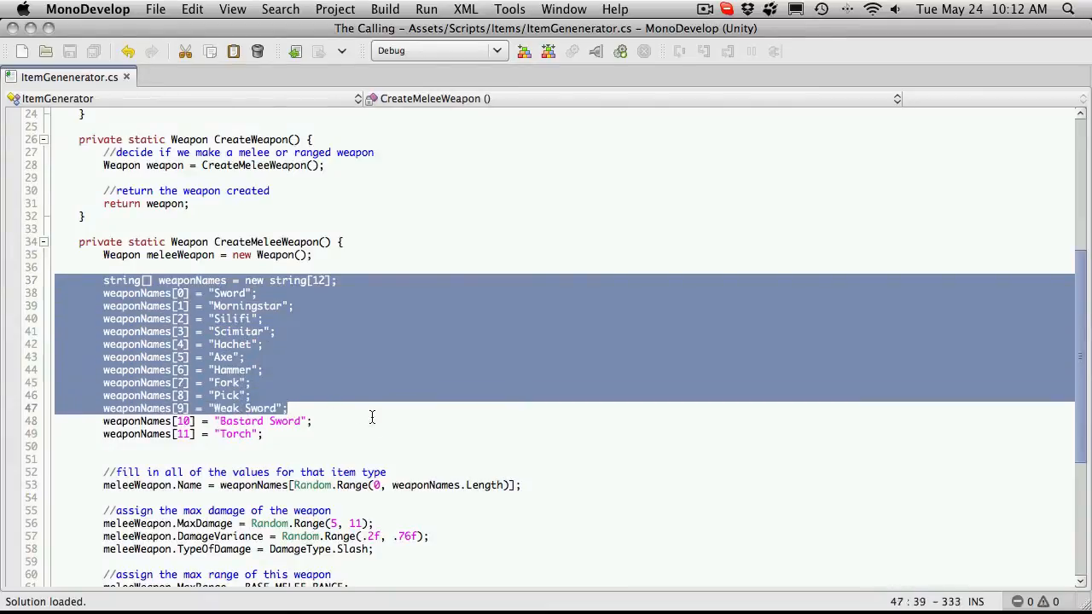
{"action": "left_click", "coordinate": [230, 293]}
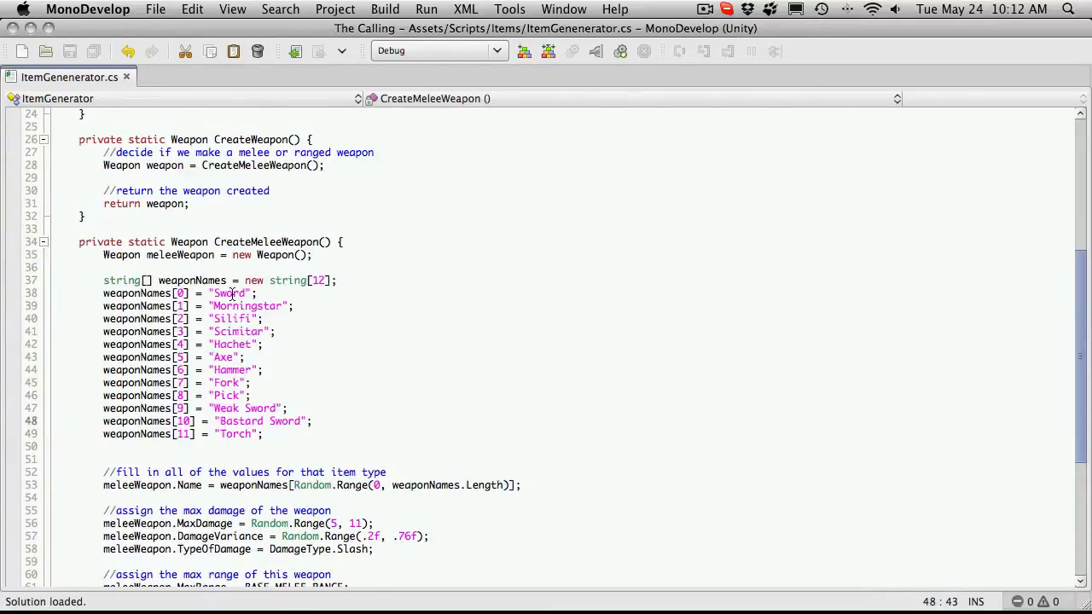
{"action": "double_click", "coordinate": [229, 293]}
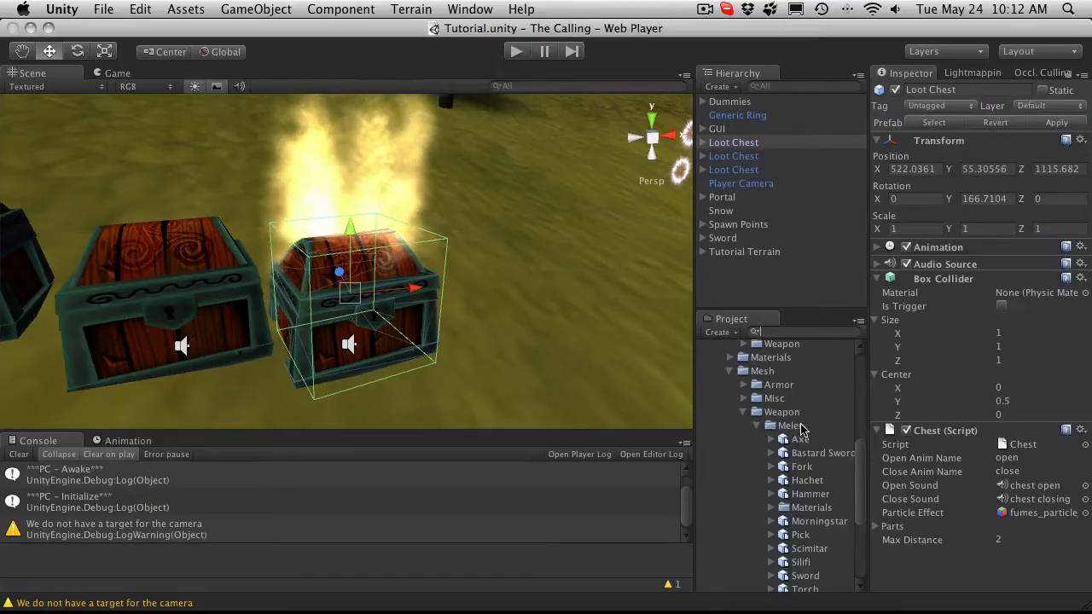
Step: Inspect the Sword mesh and Sword icon in the Icon and Mesh > Weapon > Melee folders
{"action": "left_click", "coordinate": [804, 395]}
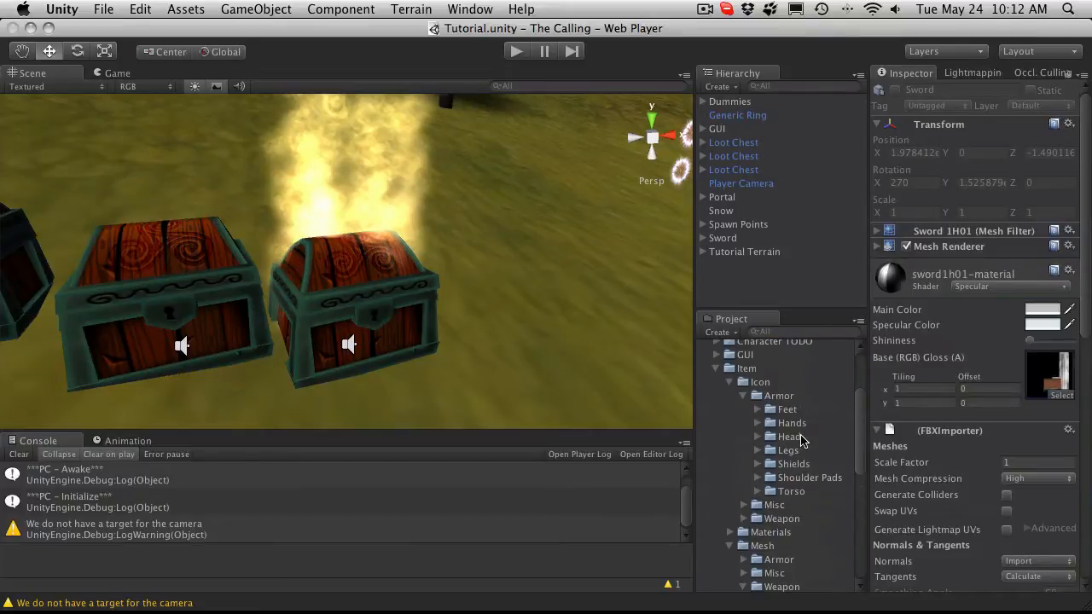
{"action": "mouse_move", "coordinate": [757, 414]}
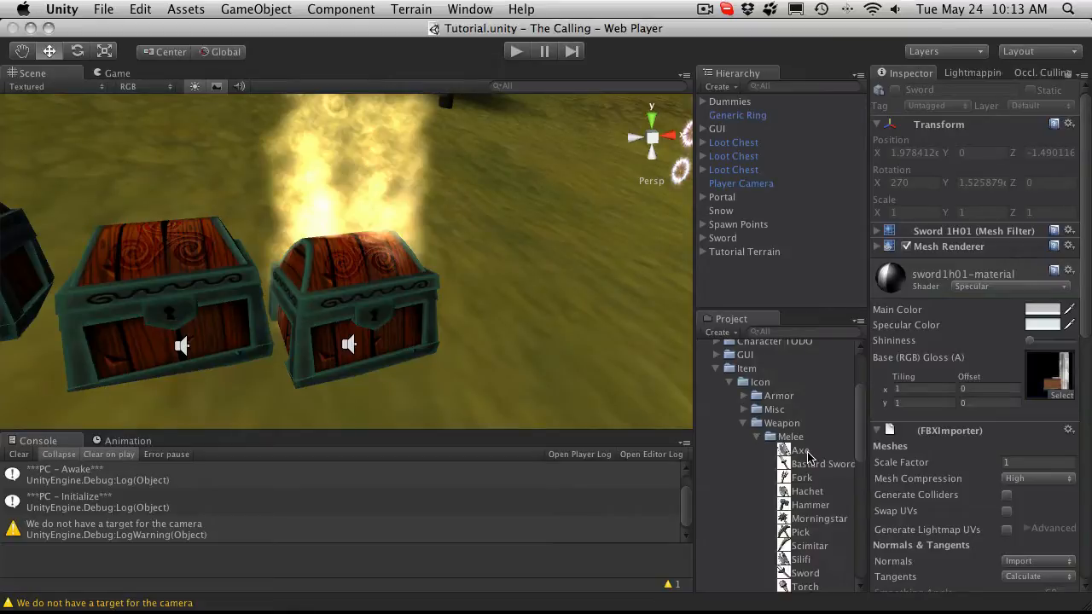
{"action": "left_click", "coordinate": [805, 388]}
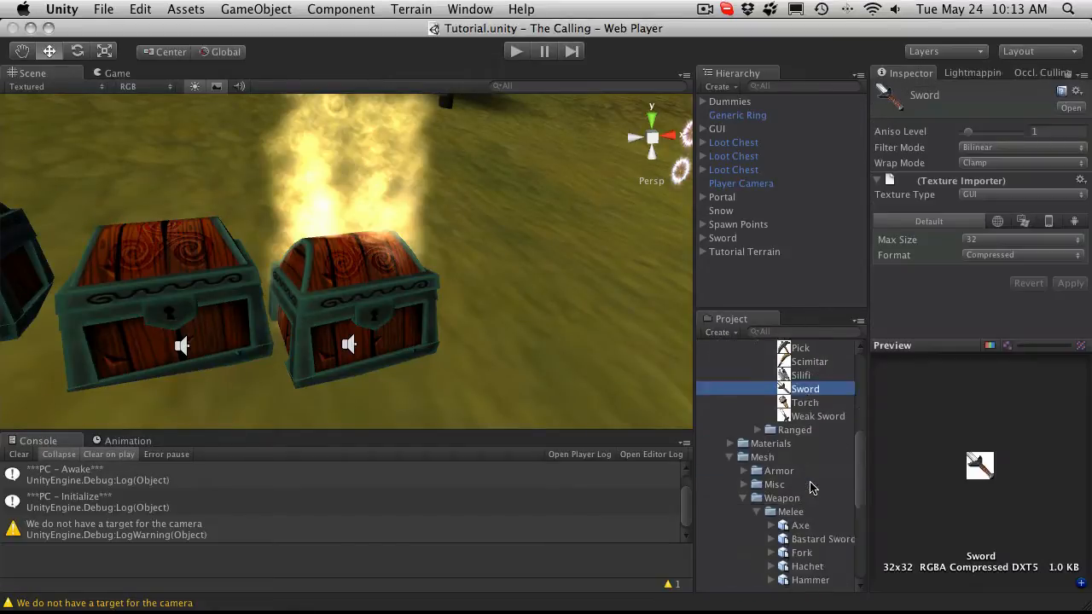
{"action": "scroll", "scroll_direction": "down", "scroll_amount": 3}
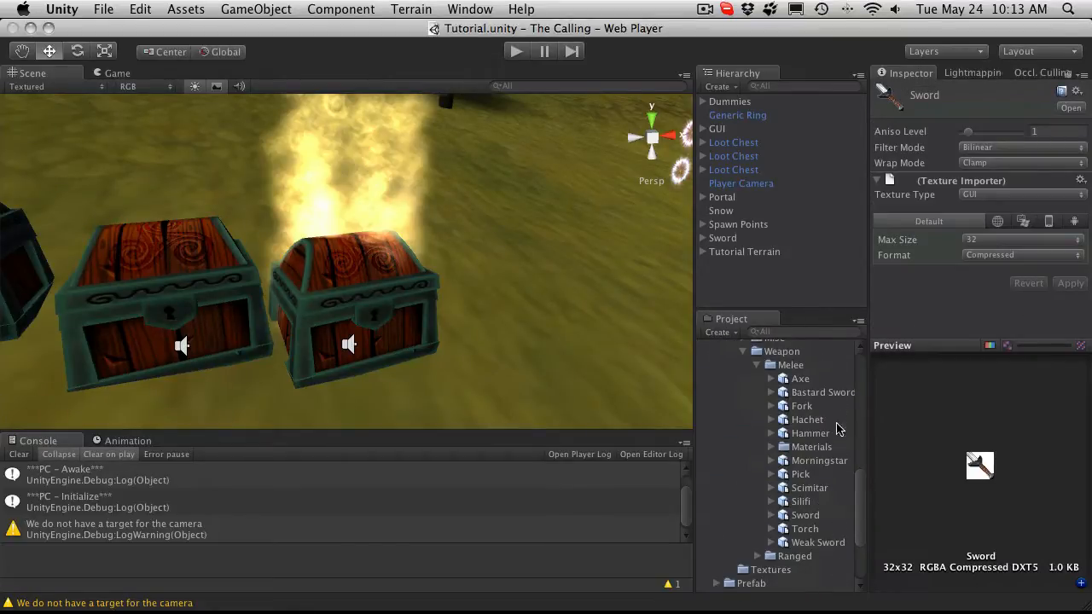
{"action": "scroll", "scroll_direction": "down", "scroll_amount": 3}
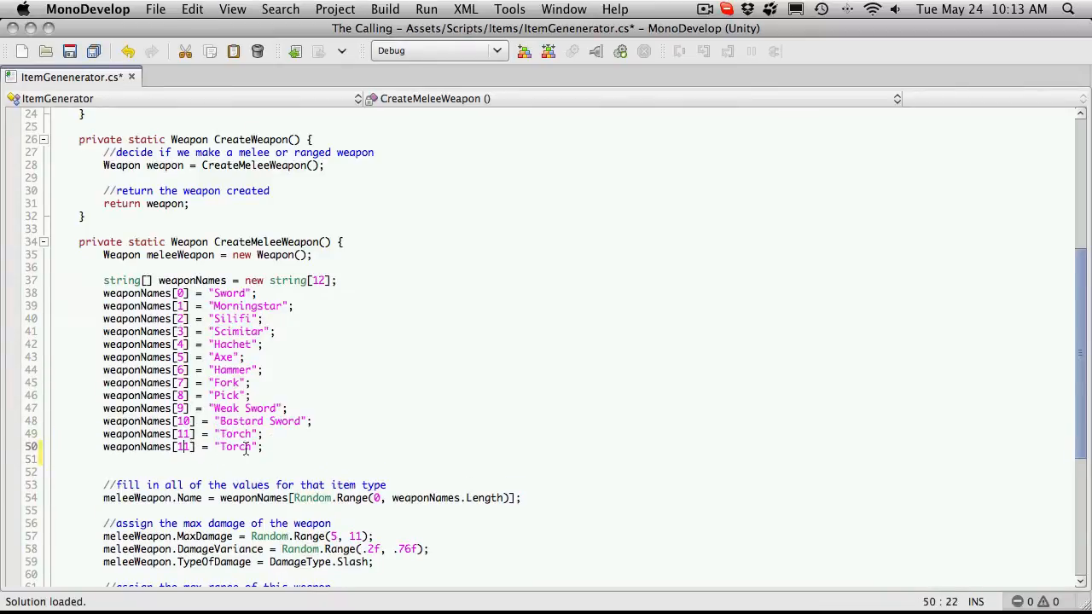
Step: Add weaponNames[12] = "Another Weapon", save, and set the array size to 13
{"action": "type", "text": "2"}
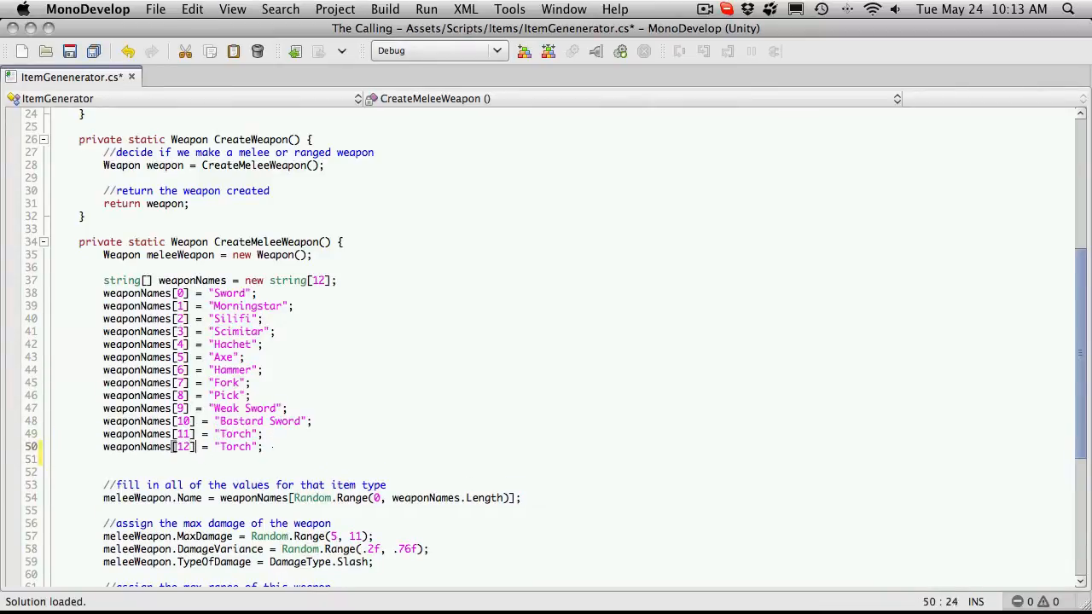
{"action": "double_click", "coordinate": [235, 446]}
{"action": "type", "text": "Another W"}
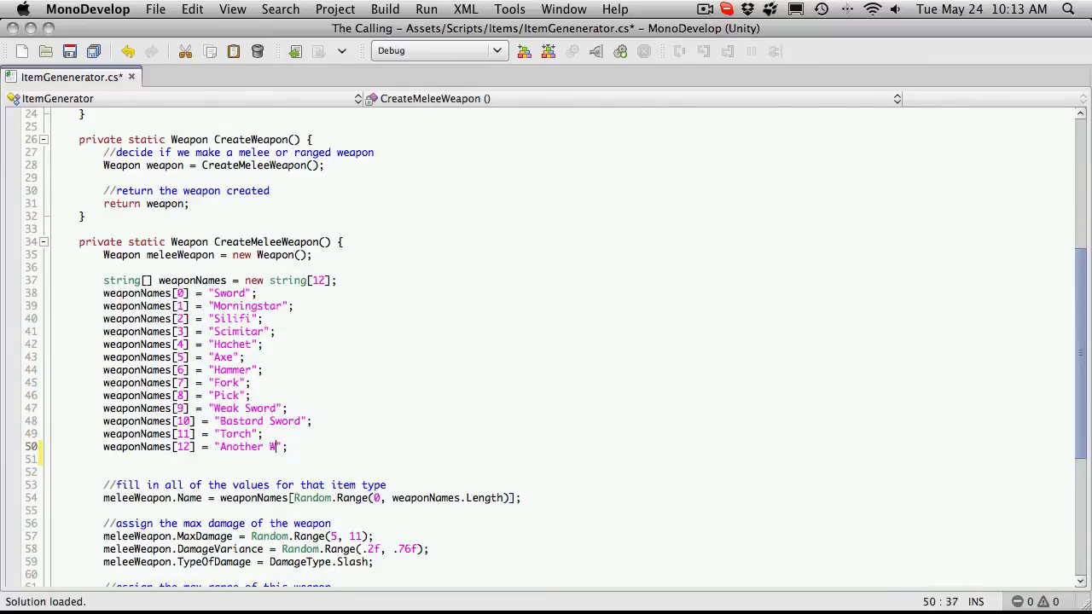
{"action": "type", "text": "eapon"}
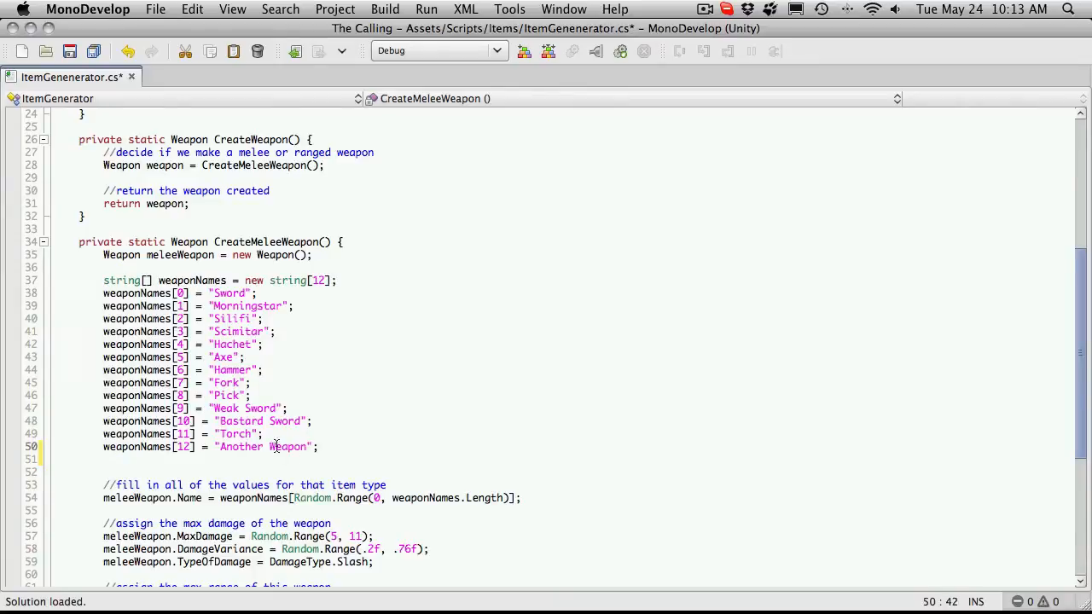
{"action": "key", "text": "cmd+s"}
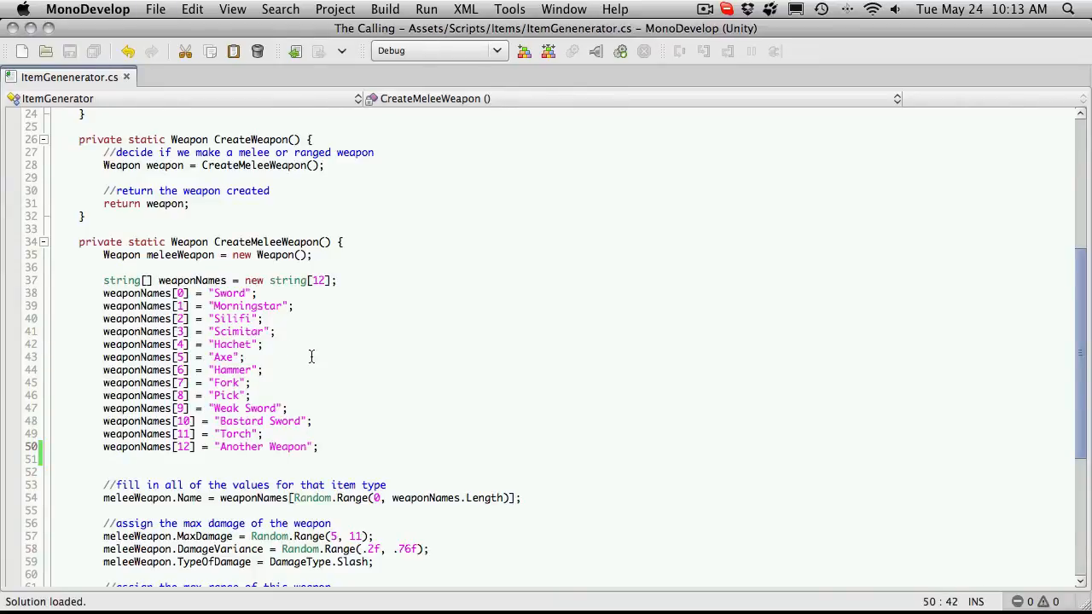
{"action": "type", "text": "3"}
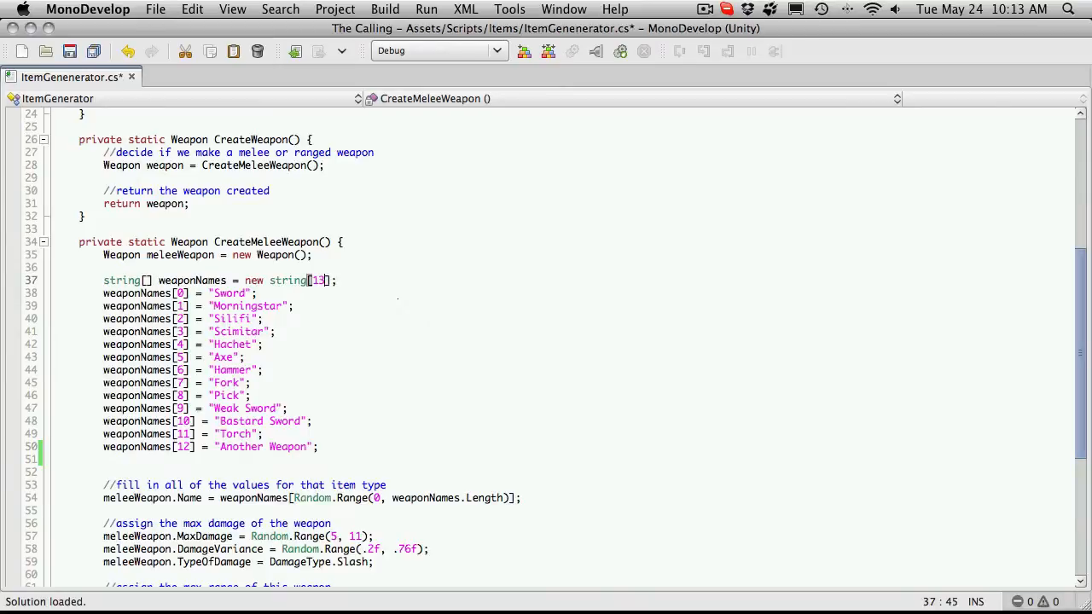
{"action": "mouse_move", "coordinate": [332, 300]}
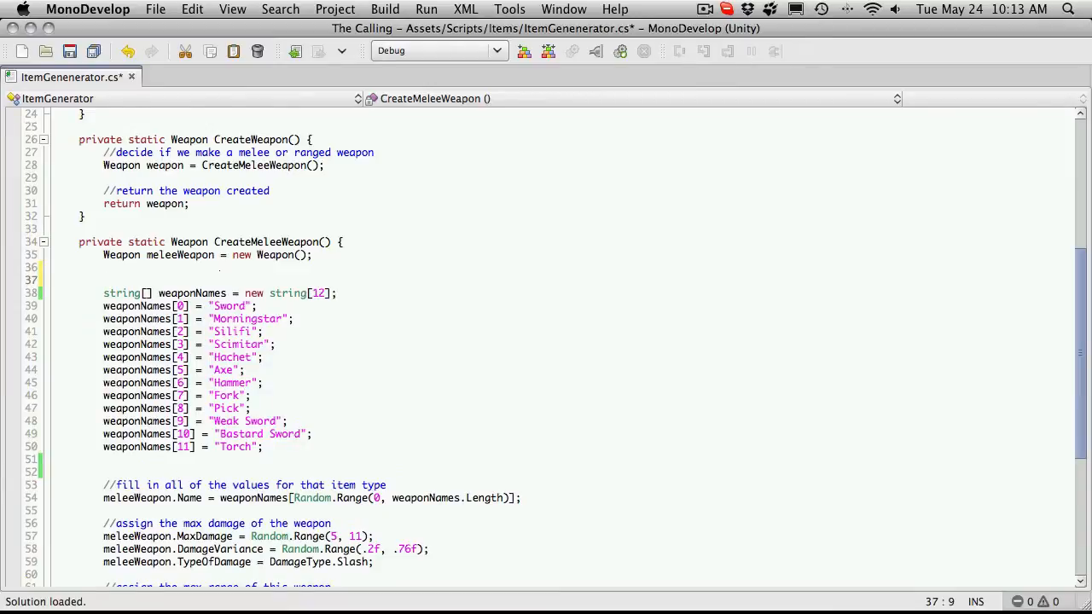
Step: Type the new string[] weaponNames = new string[] { … }; initializer declaration
{"action": "type", "text": "string"}
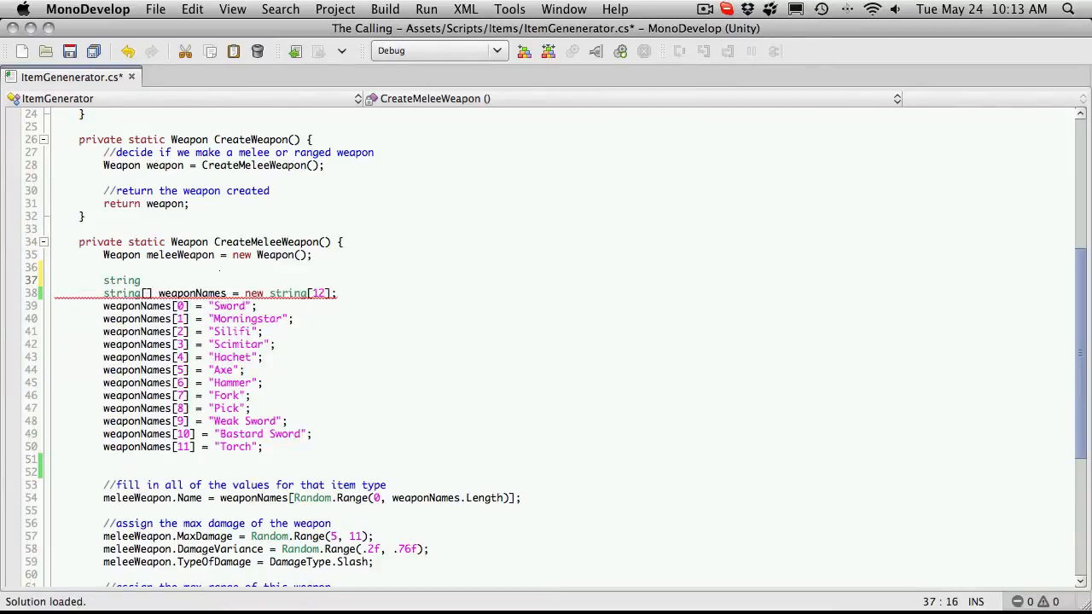
{"action": "type", "text": "[] weaponNames = new string[] {"}
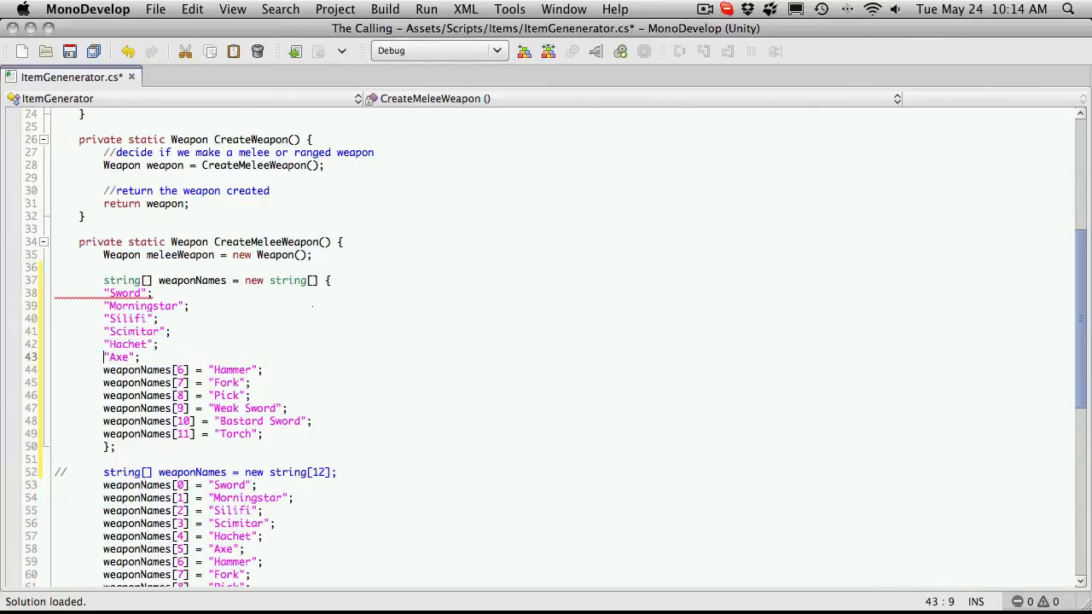
Step: Delete the remaining weaponNames[n] = prefixes and replace their semicolons with commas
{"action": "double_click", "coordinate": [137, 369]}
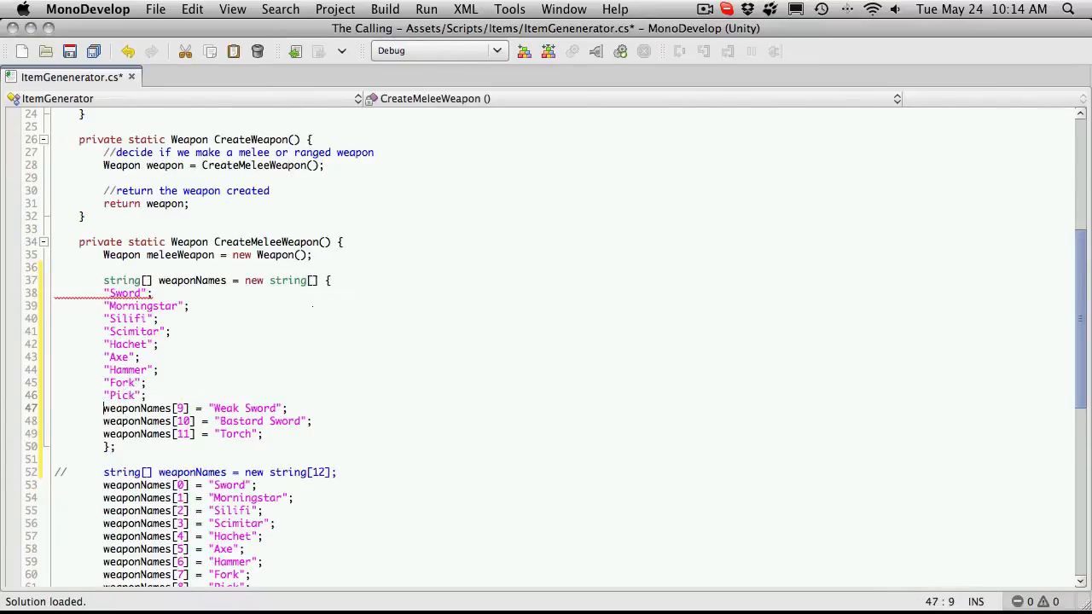
{"action": "left_click_drag", "start_coordinate": [104, 408], "coordinate": [195, 408]}
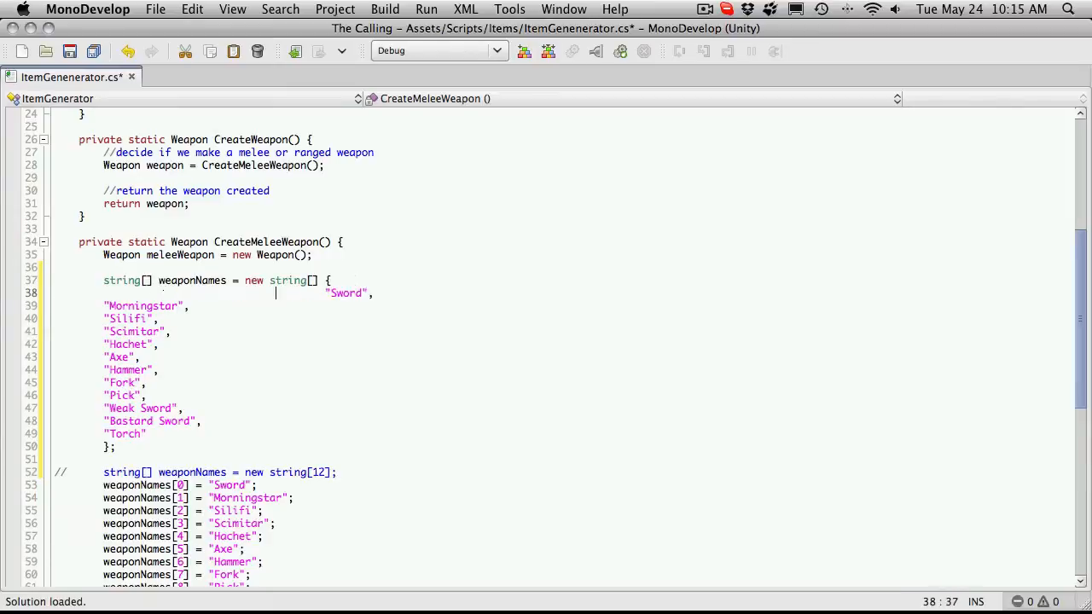
Step: Align Morningstar through Torch under Sword and comment out the old assignments
{"action": "left_click", "coordinate": [54, 305]}
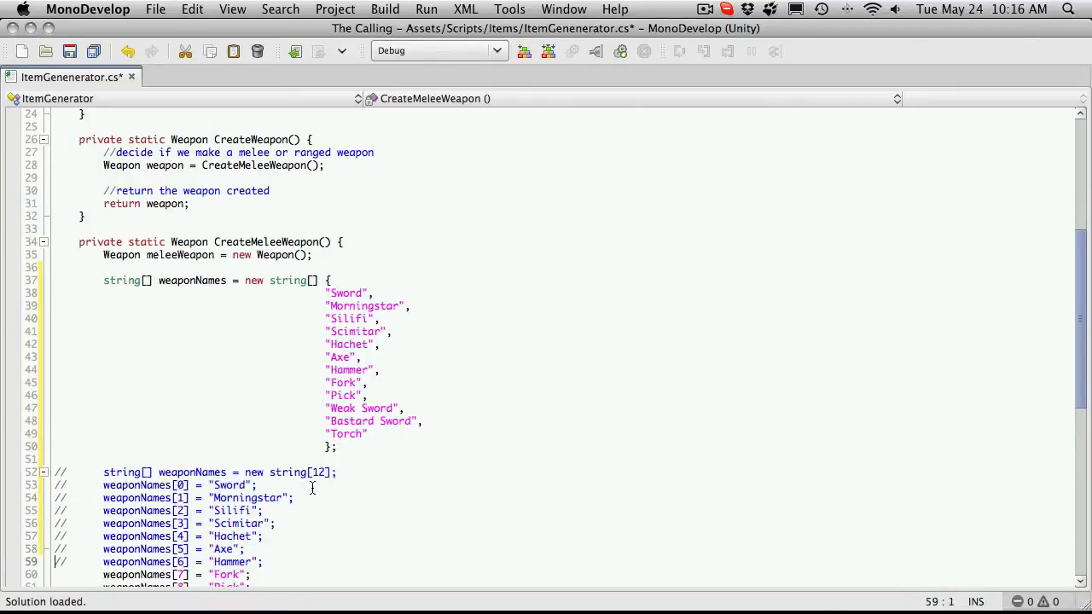
{"action": "scroll", "scroll_direction": "down", "scroll_amount": 3}
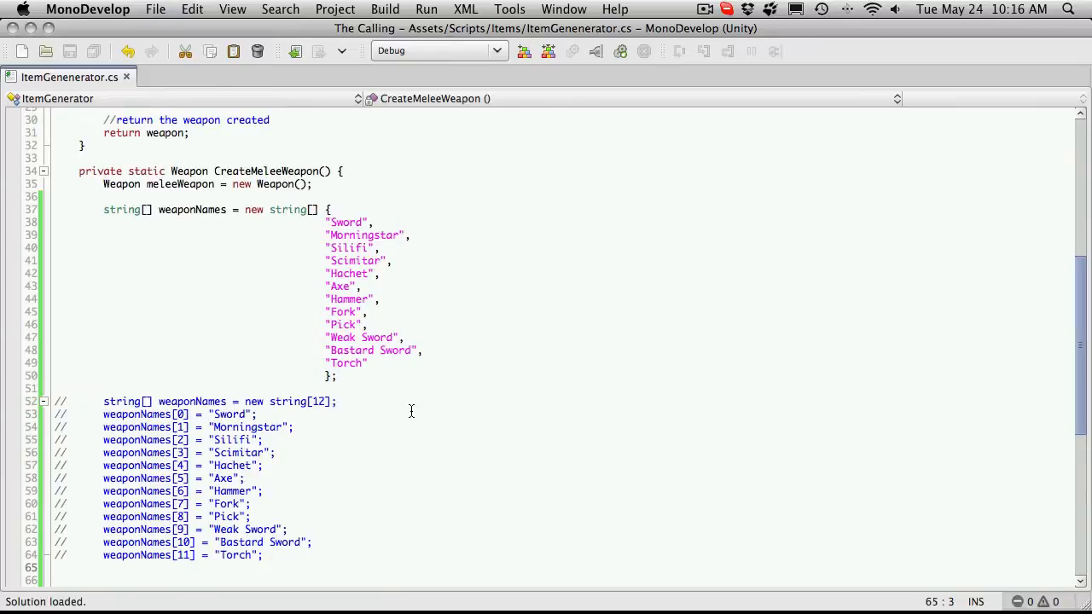
{"action": "left_click", "coordinate": [369, 363]}
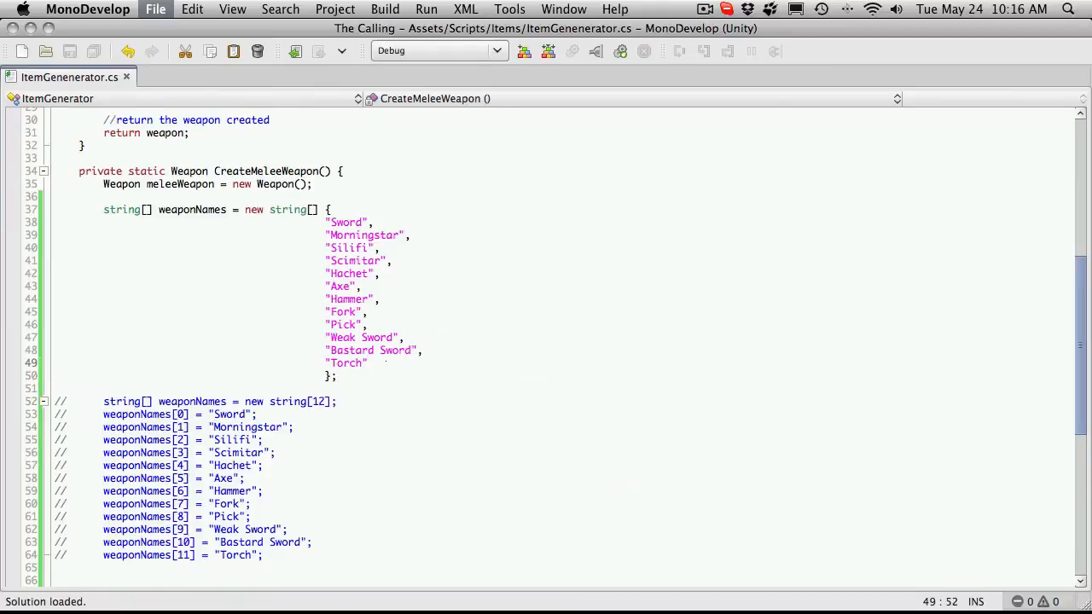
{"action": "scroll", "scroll_direction": "down", "scroll_amount": 3}
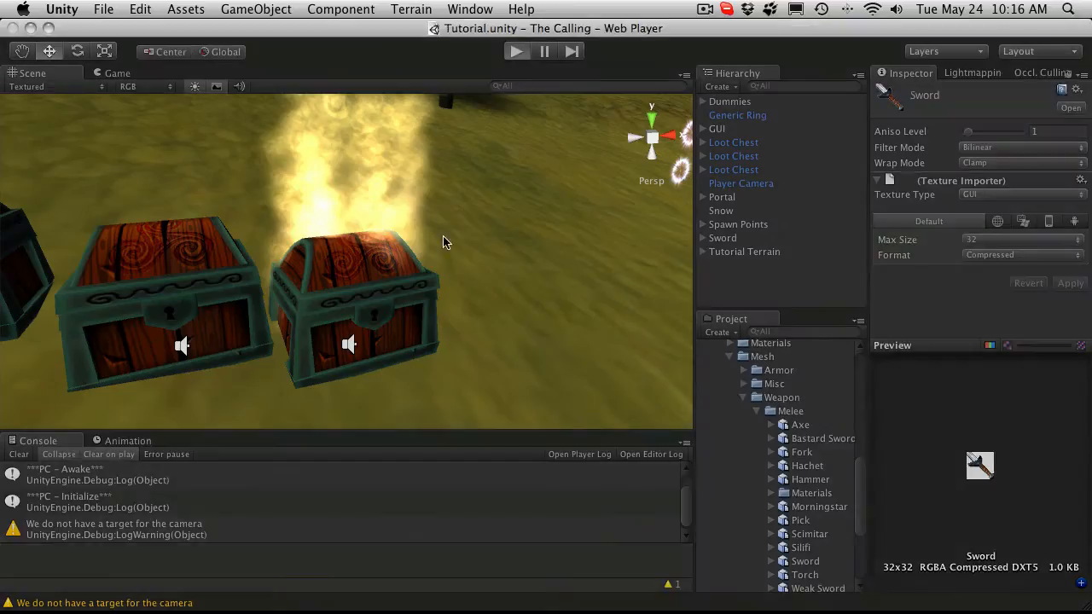
Step: Play the game and take two generated weapons from a chest's Loot Window
{"action": "left_click", "coordinate": [515, 51]}
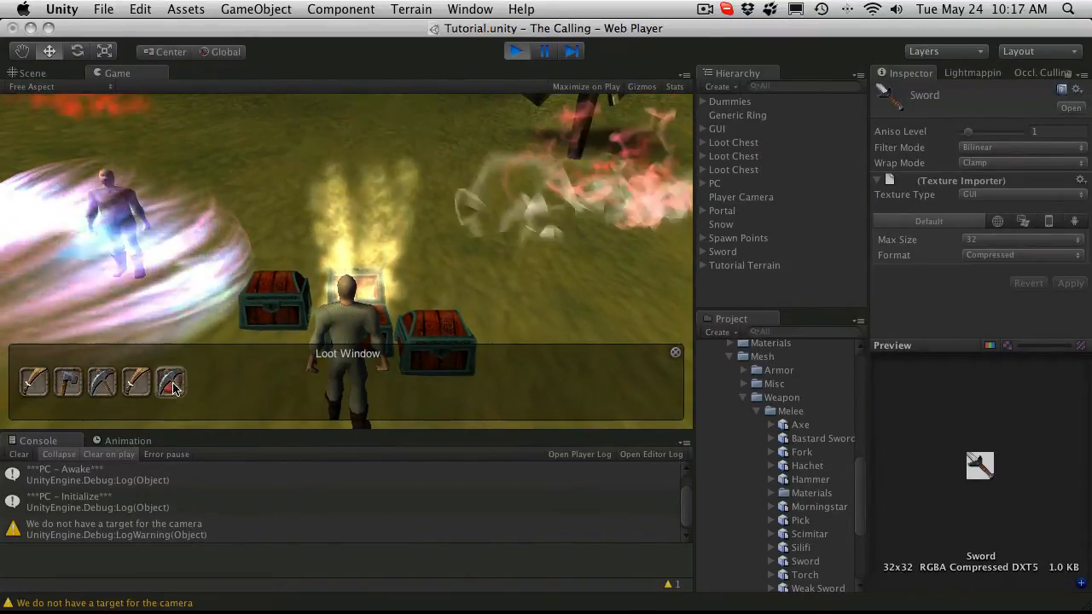
{"action": "left_click", "coordinate": [675, 351]}
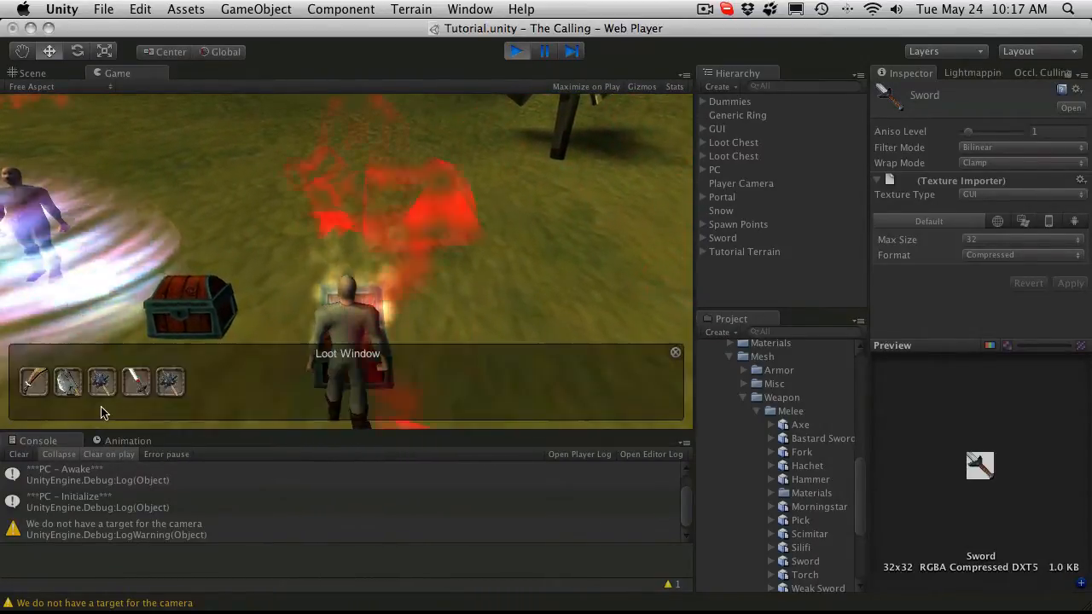
{"action": "left_click", "coordinate": [675, 352]}
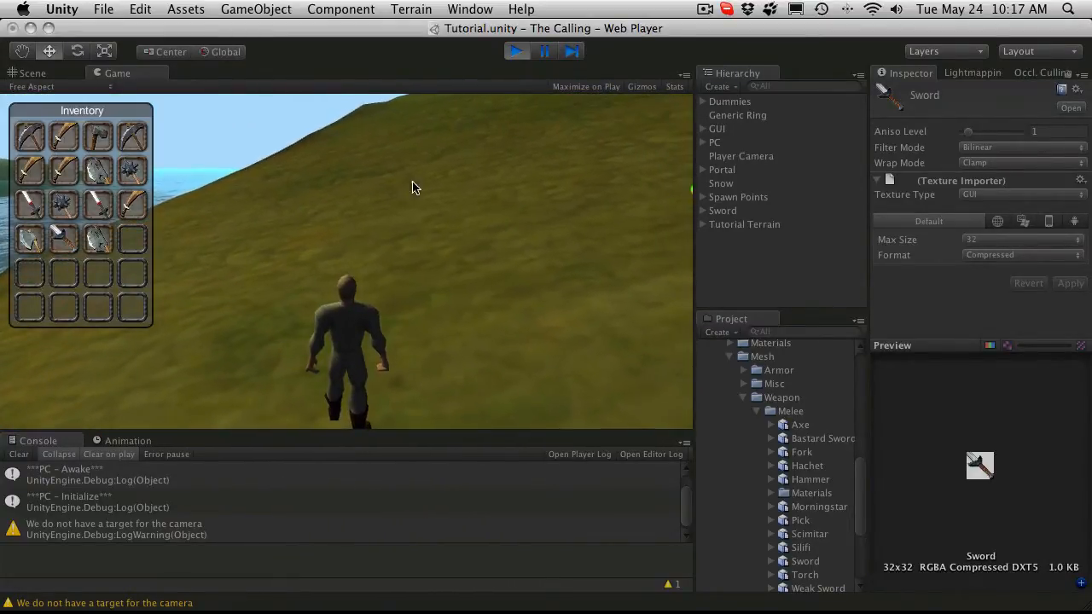
{"action": "mouse_move", "coordinate": [30, 170]}
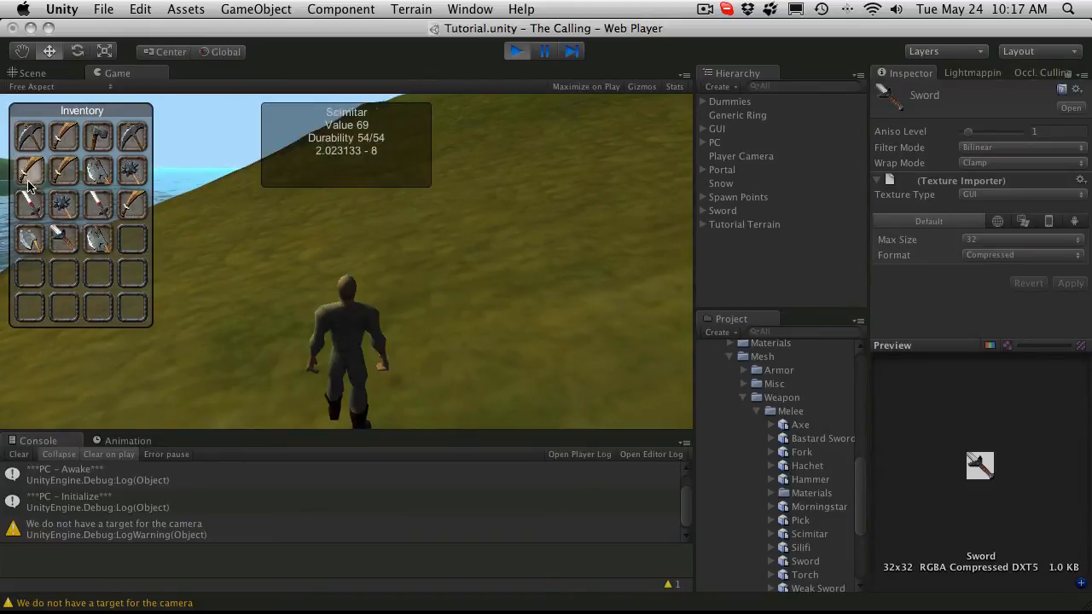
{"action": "mouse_move", "coordinate": [459, 256]}
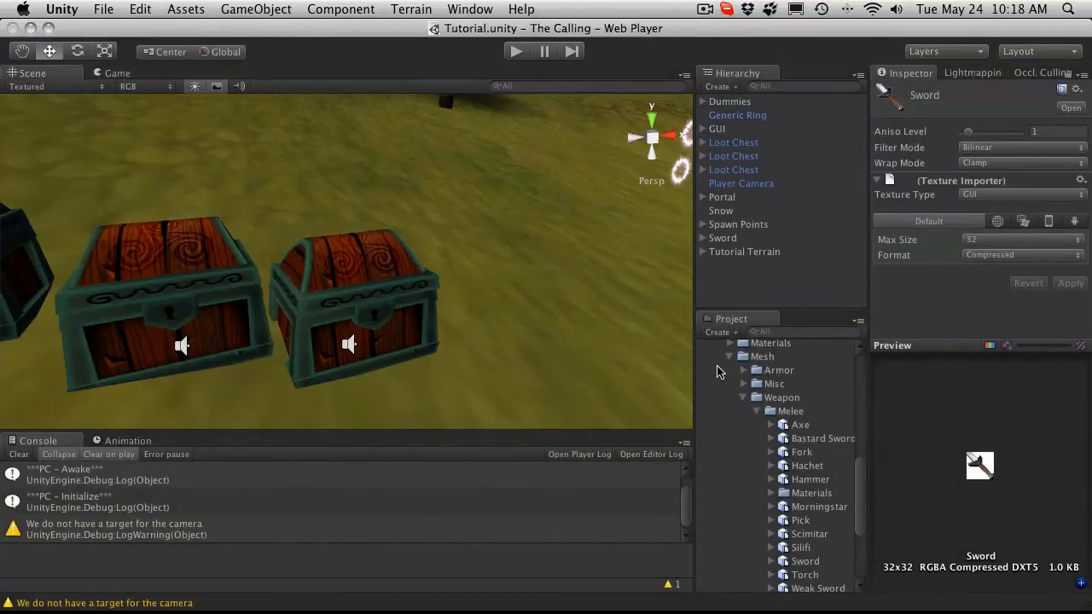
Step: Search the Project panel for PC and open the PC script in MonoDevelop
{"action": "scroll", "scroll_direction": "down", "scroll_amount": 3}
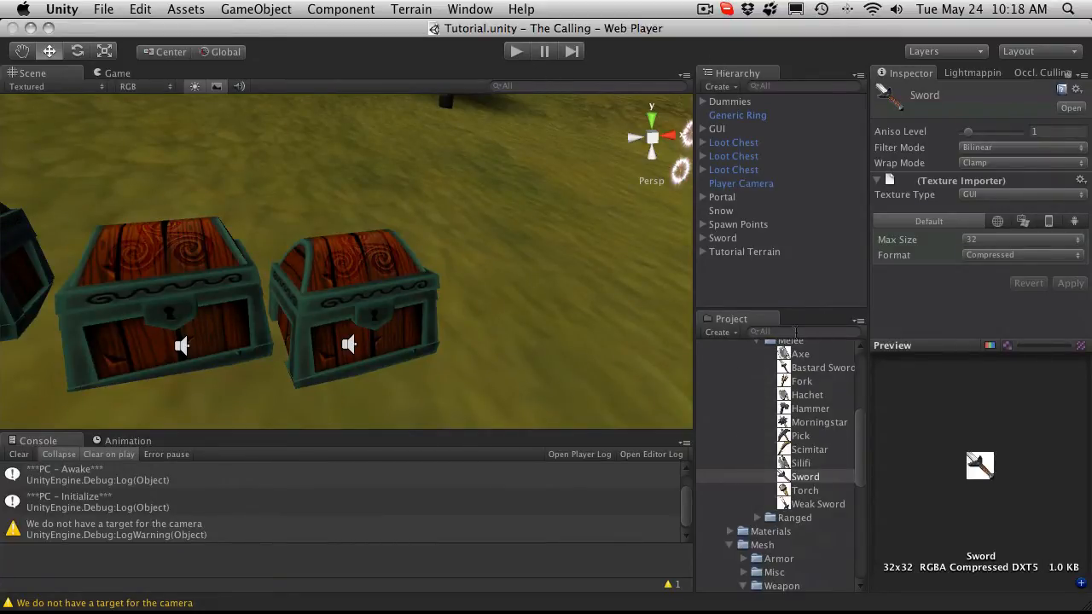
{"action": "type", "text": "PC\";"}
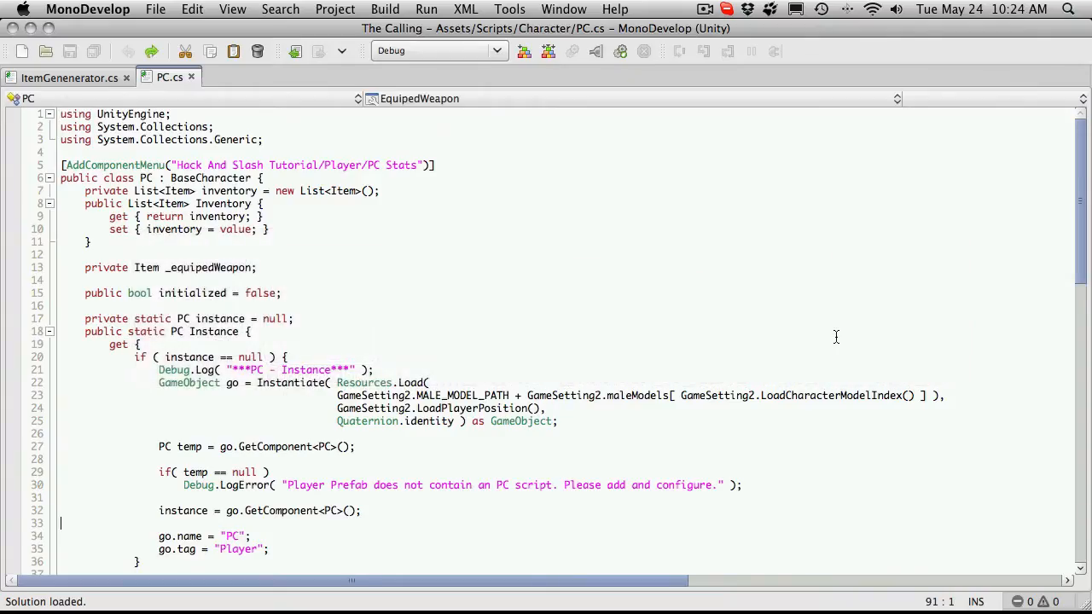
{"action": "mouse_move", "coordinate": [667, 343]}
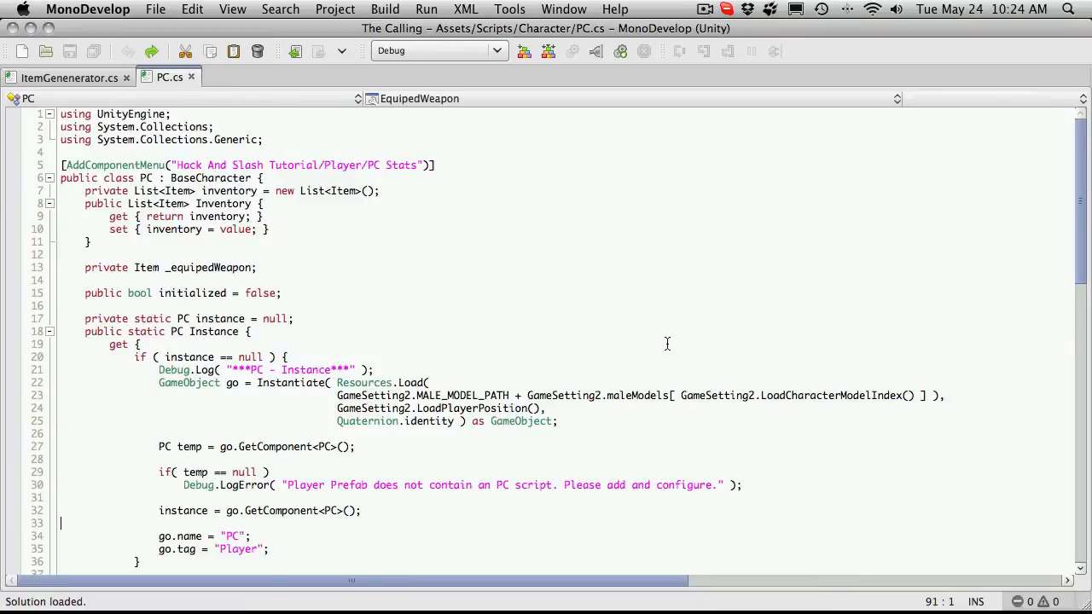
Step: Delete the 'if( value == null ) return;' lines from the EquipedWeapon setter
{"action": "scroll", "scroll_direction": "down", "scroll_amount": 3}
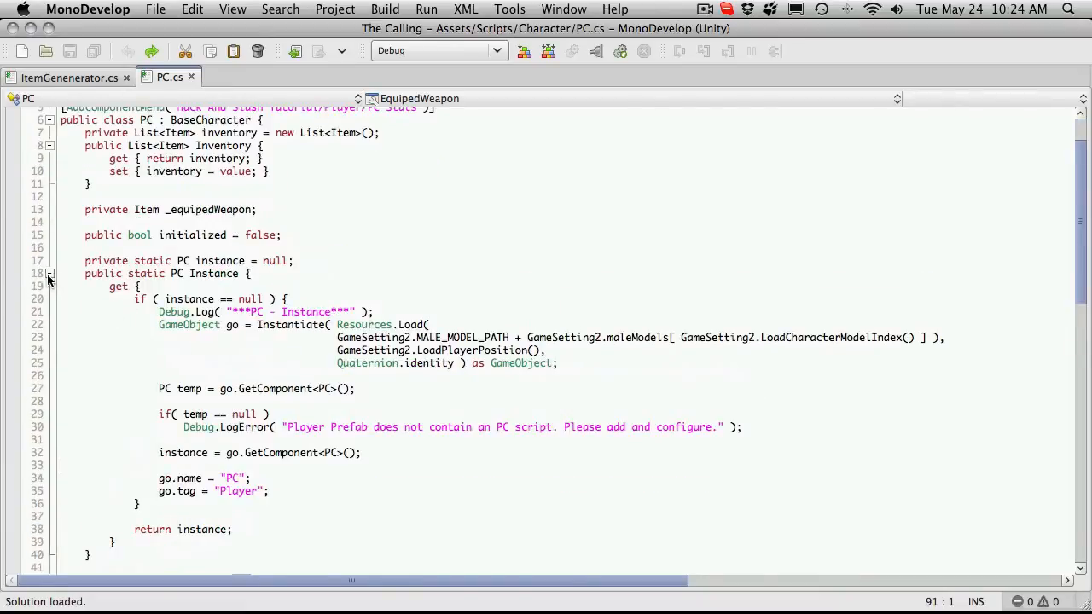
{"action": "scroll", "scroll_direction": "down", "scroll_amount": 3}
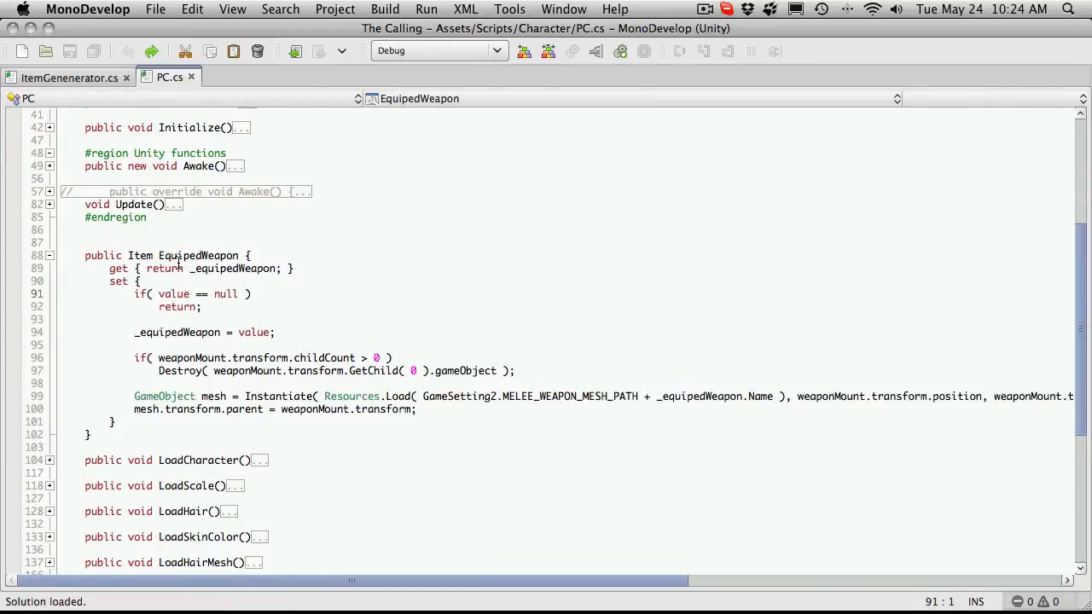
{"action": "double_click", "coordinate": [198, 255]}
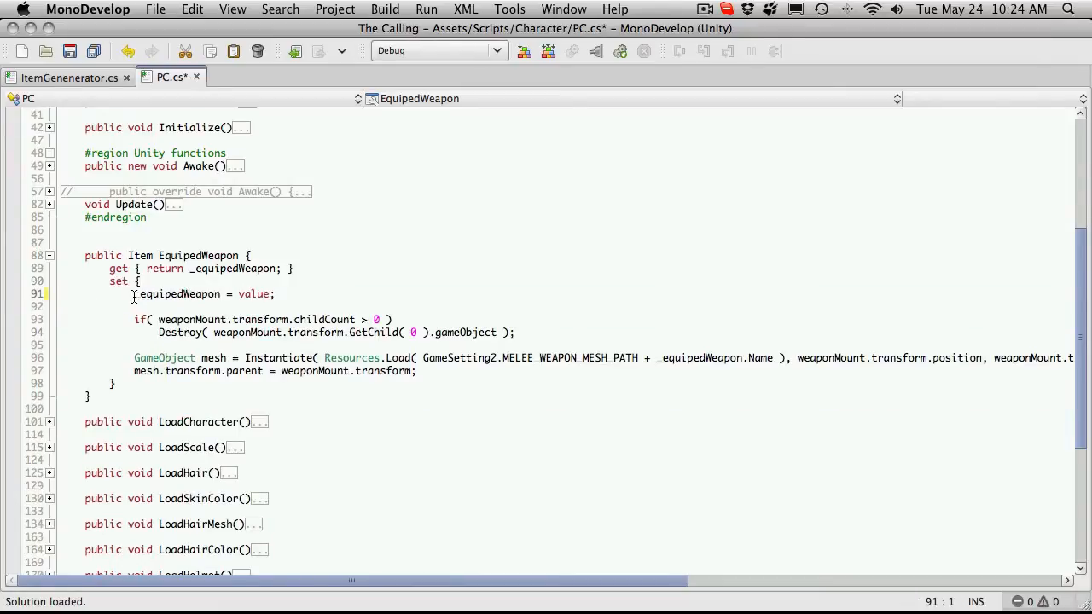
{"action": "double_click", "coordinate": [177, 294]}
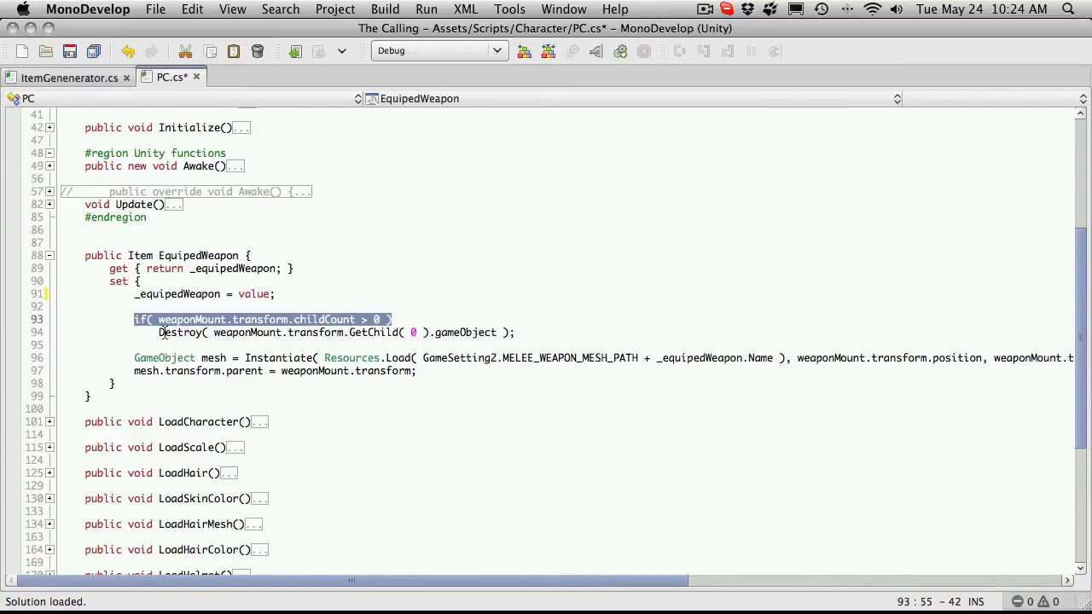
{"action": "left_click", "coordinate": [337, 331]}
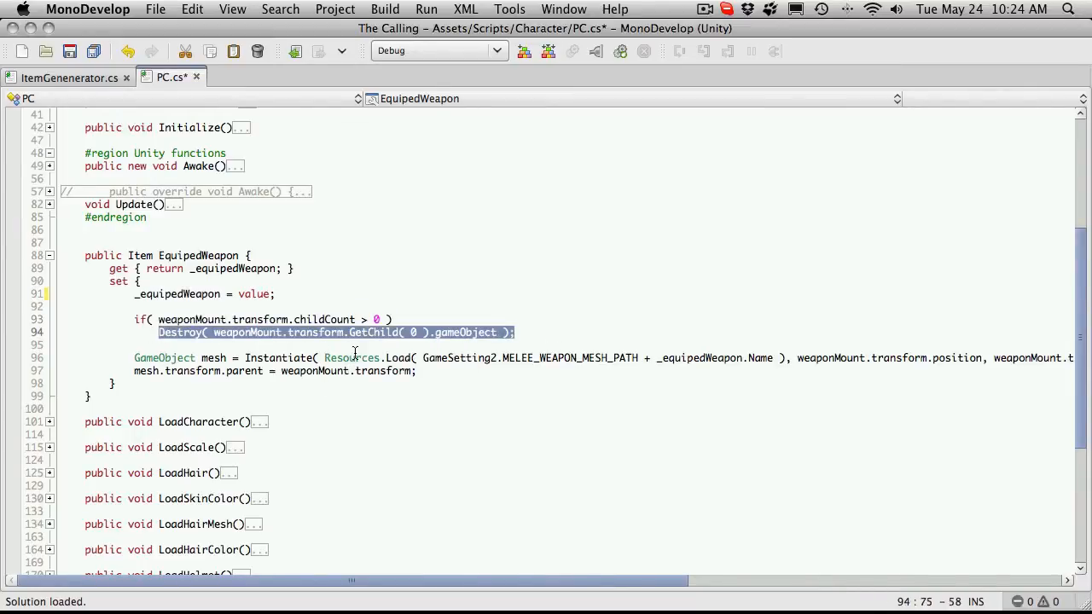
{"action": "left_click", "coordinate": [244, 357]}
{"action": "type", "text": "if("}
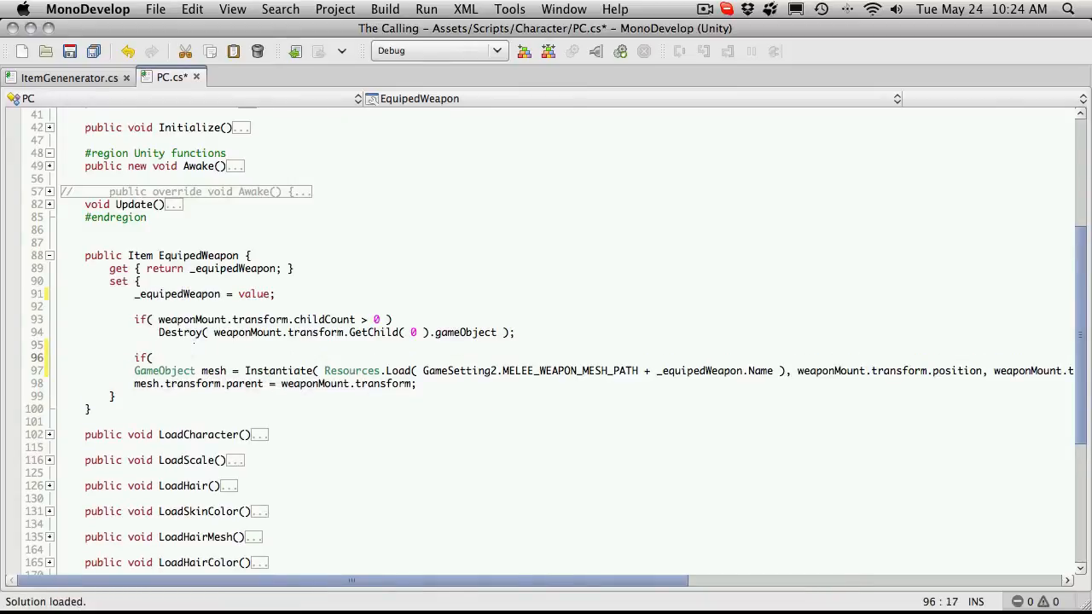
Step: Wrap the Instantiate and parent lines in if( _equipedWeapon != null ) and save
{"action": "type", "text": "_"}
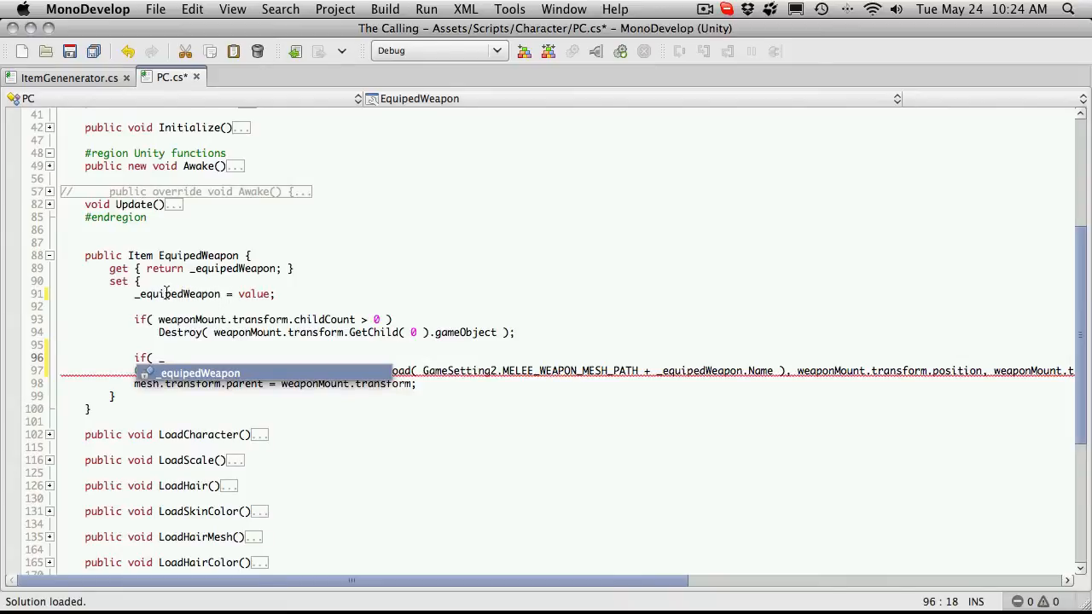
{"action": "mouse_move", "coordinate": [178, 293]}
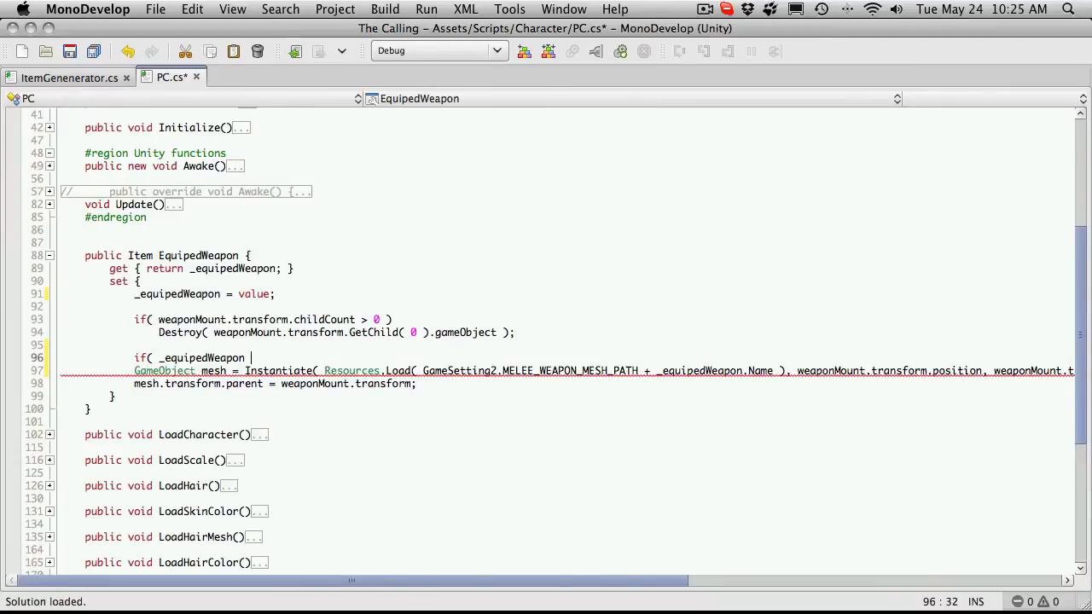
{"action": "type", "text": "!= null) {"}
{"action": "type", "text": "}"}
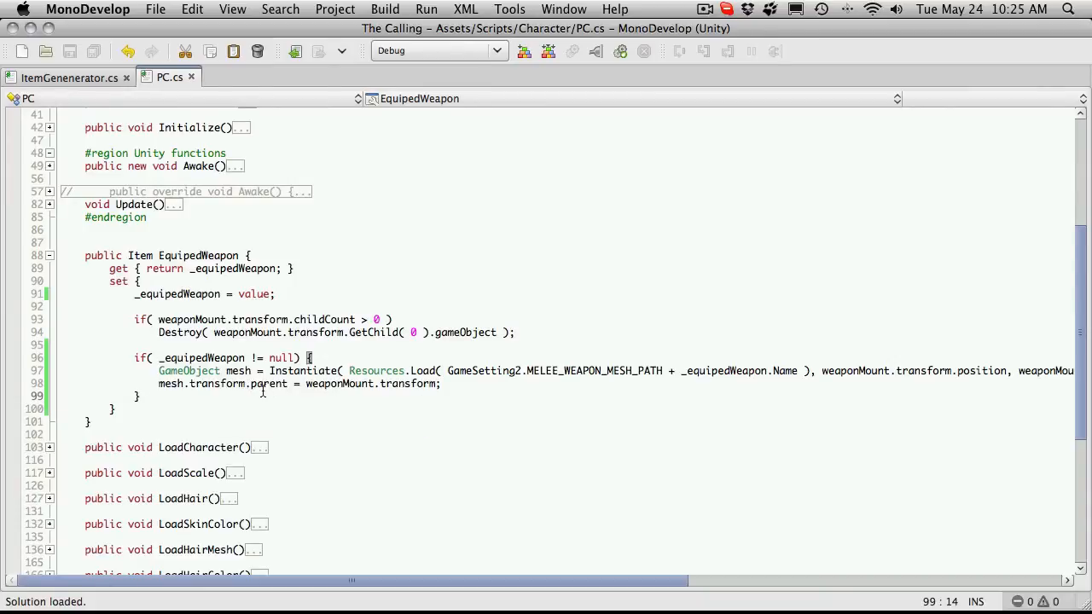
{"action": "key", "text": "cmd+tab"}
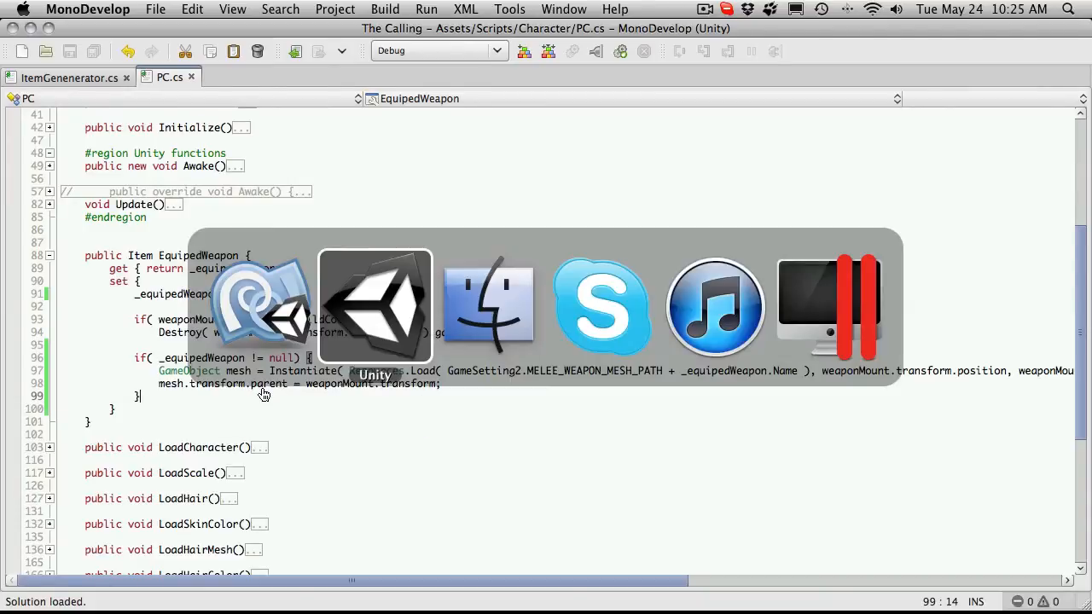
Step: Switch to Unity and enter play mode to test the weapon fix
{"action": "left_click", "coordinate": [375, 307]}
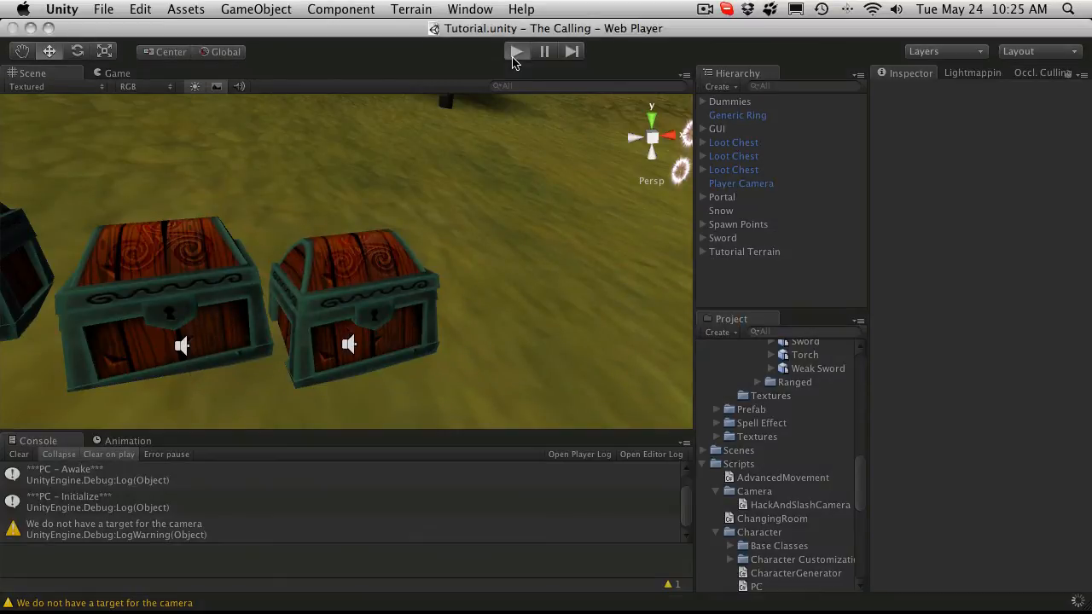
{"action": "left_click", "coordinate": [516, 52]}
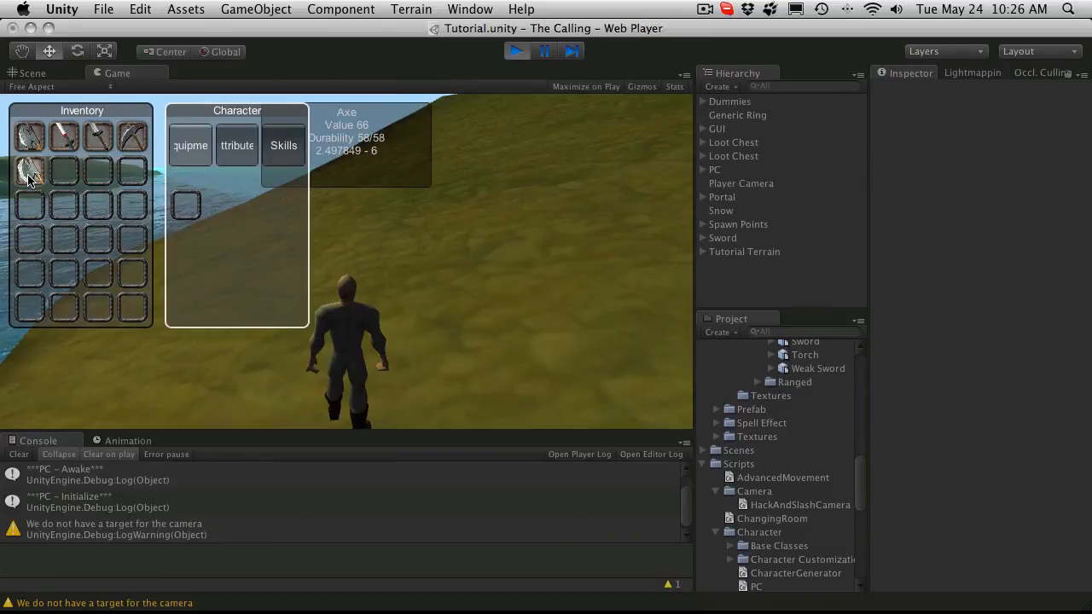
{"action": "mouse_move", "coordinate": [490, 85]}
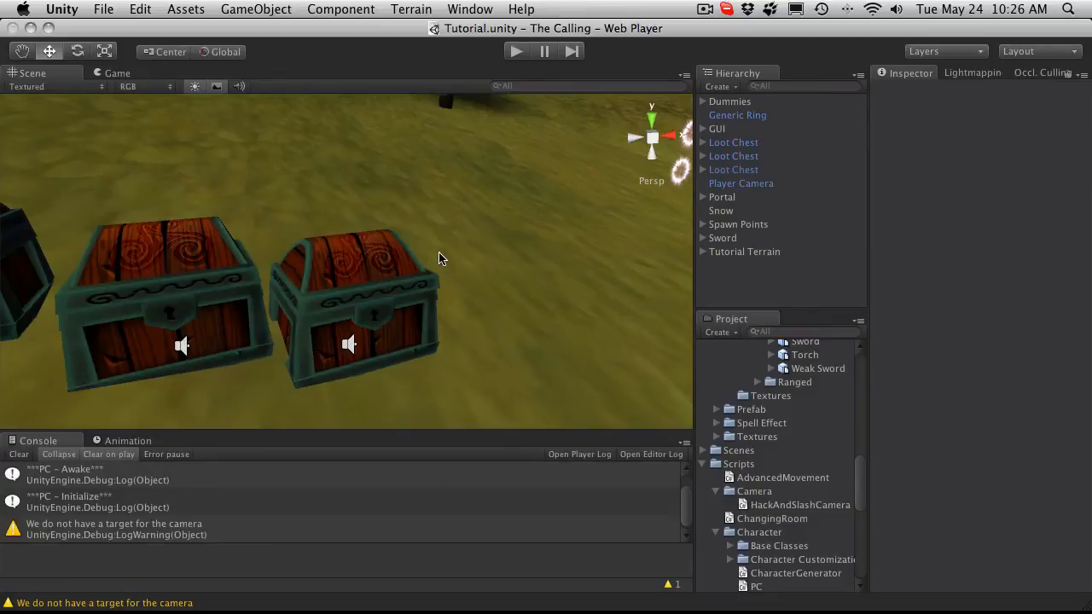
{"action": "mouse_move", "coordinate": [710, 299]}
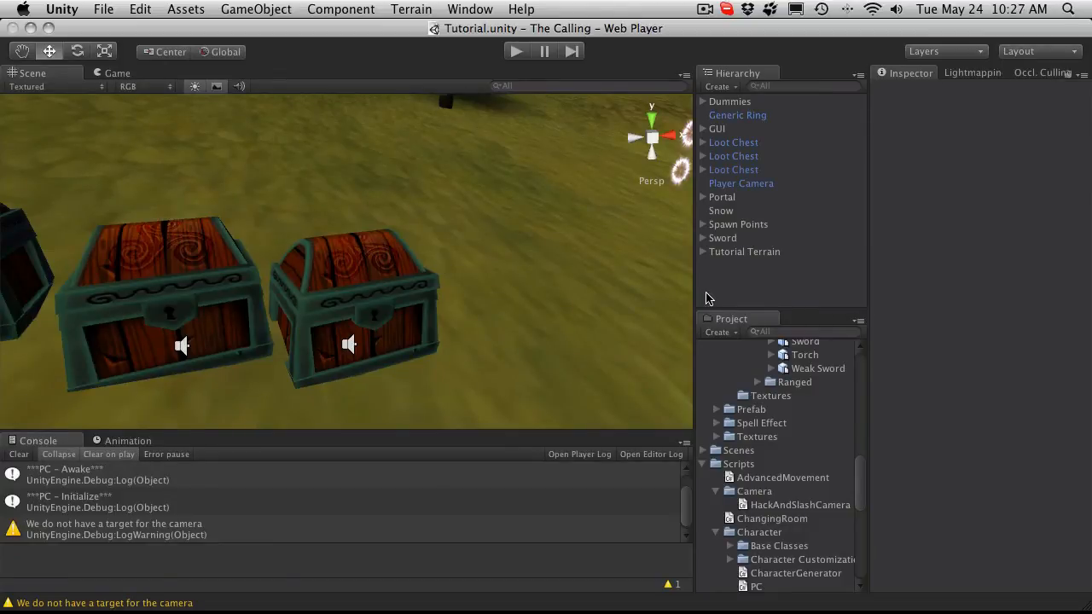
{"action": "mouse_move", "coordinate": [687, 373]}
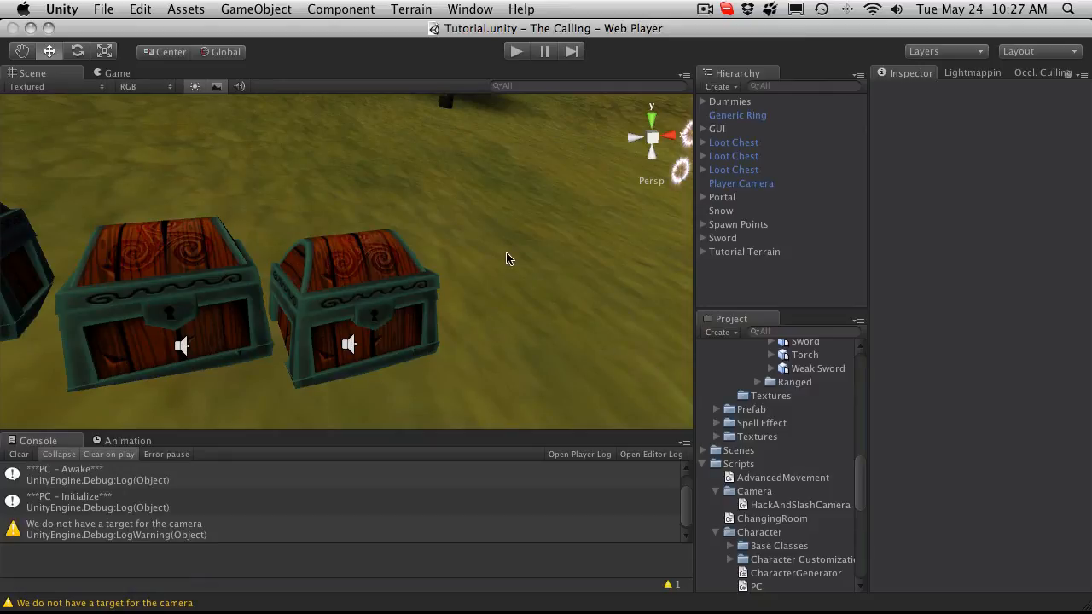
{"action": "mouse_move", "coordinate": [364, 302]}
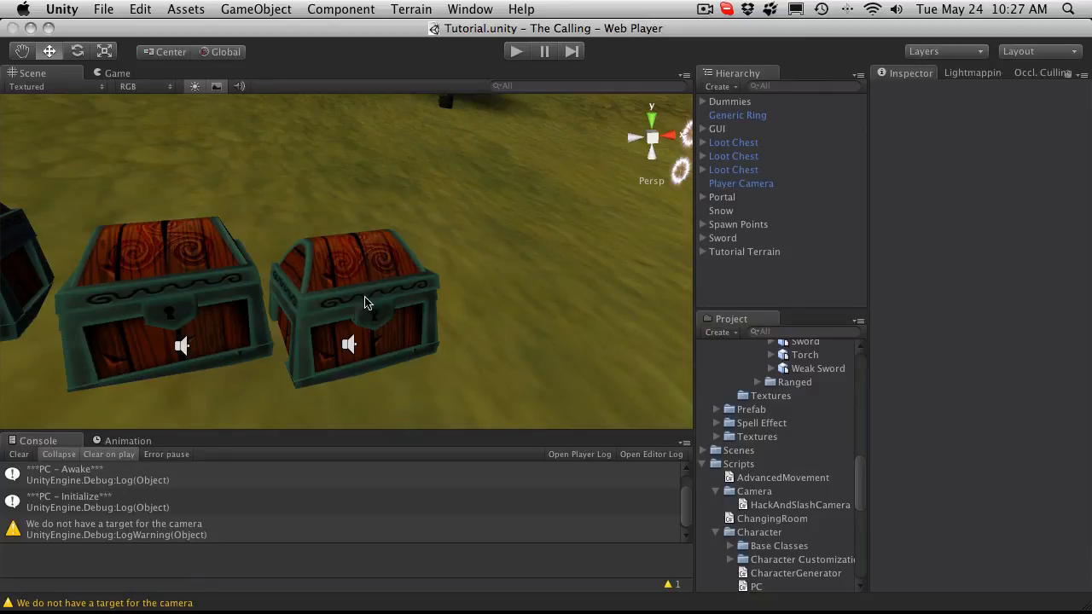
{"action": "mouse_move", "coordinate": [486, 224]}
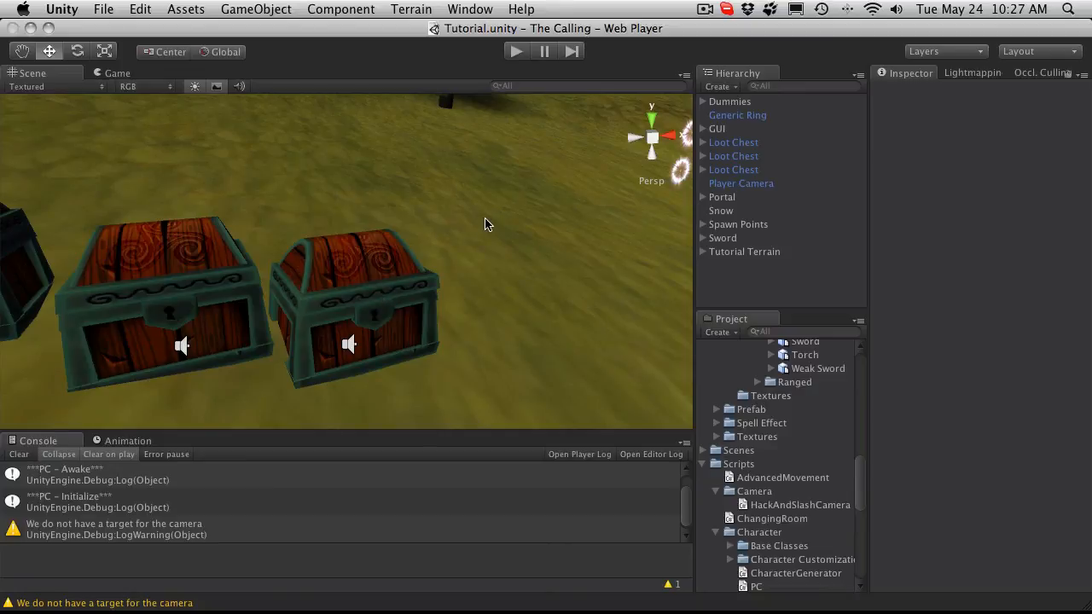